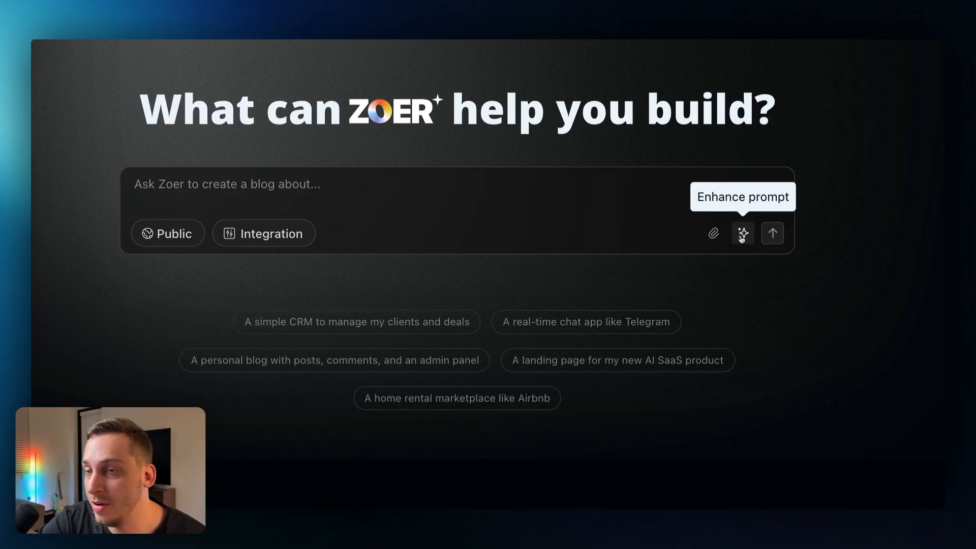
Enable the Zoer managed database integration for the new project.
click(262, 233)
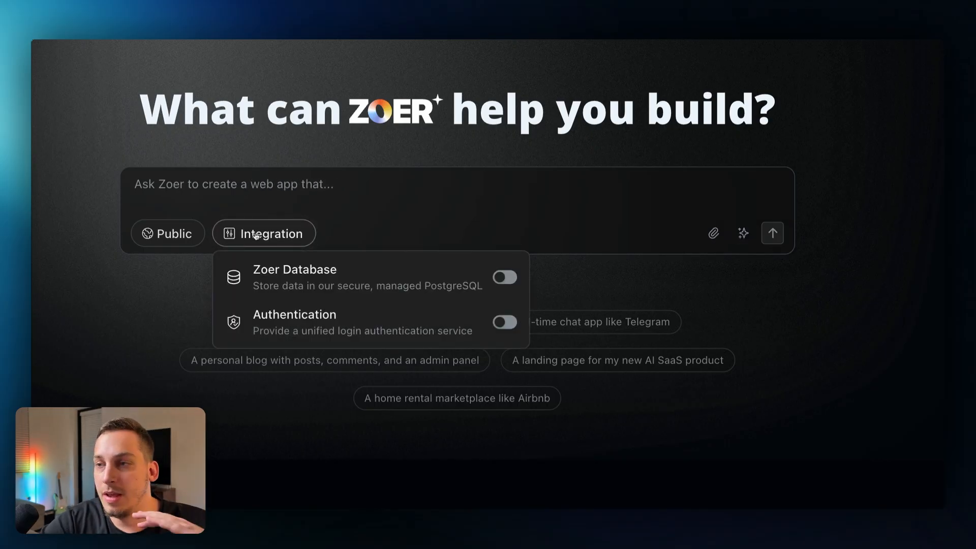
click(505, 277)
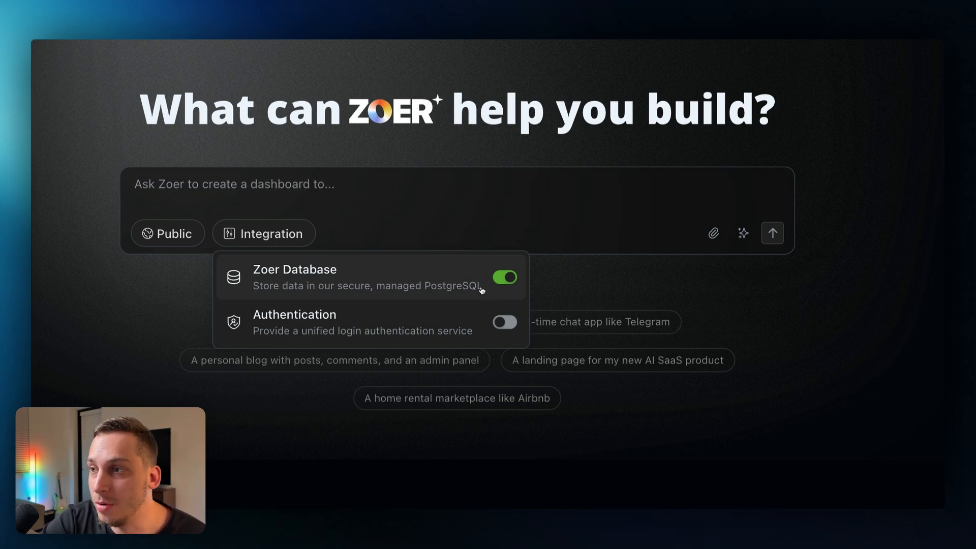
click(504, 322)
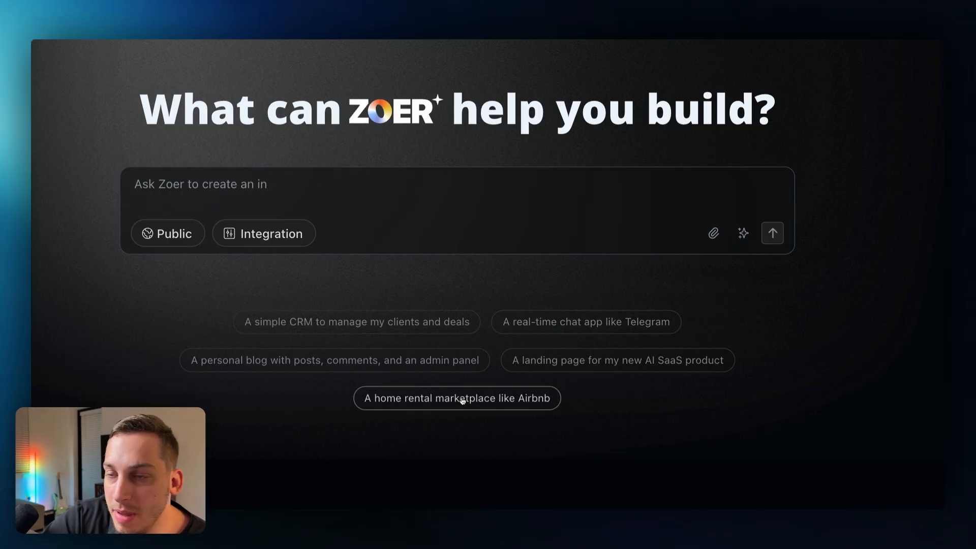
Draft the prompt "a real-time instagram like app" in the prompt box.
text(a web app tha)
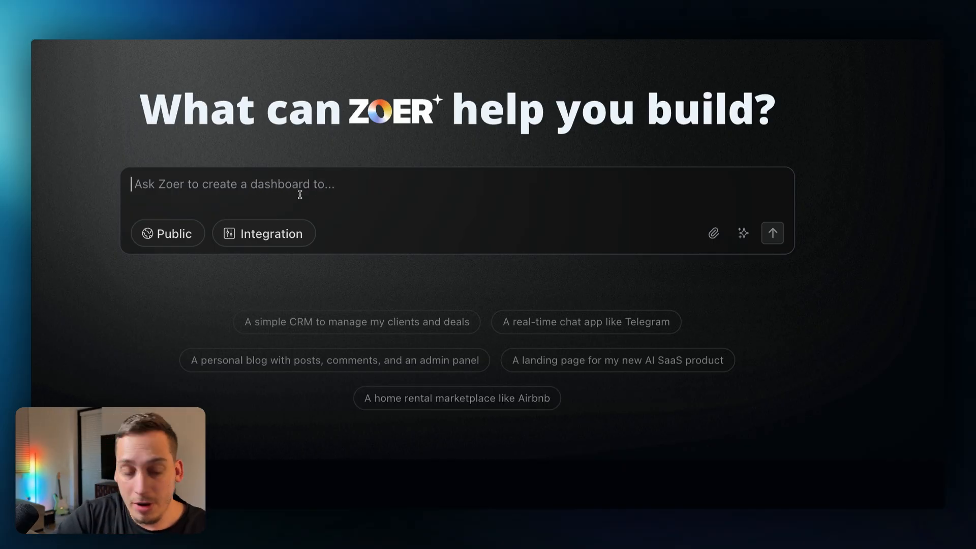
text(a real-time instagram)
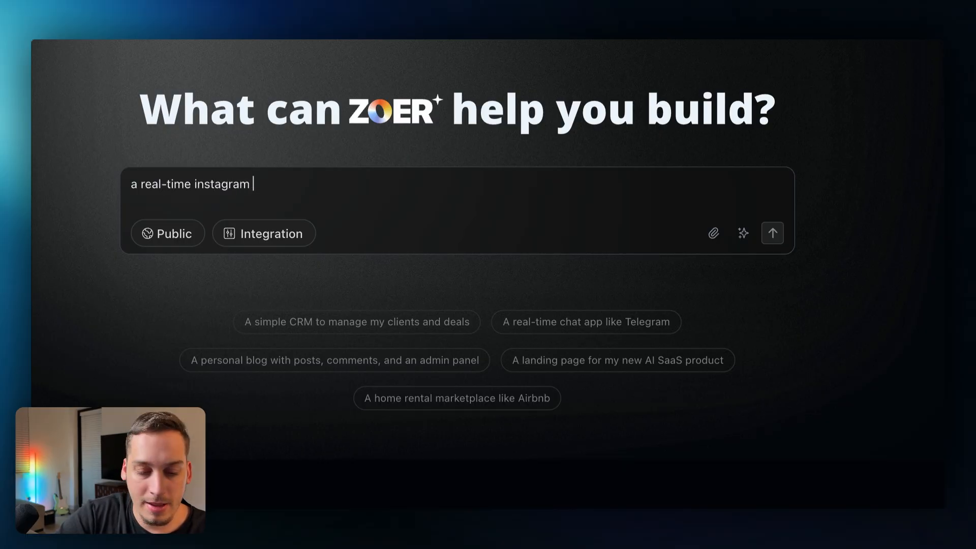
text(like app)
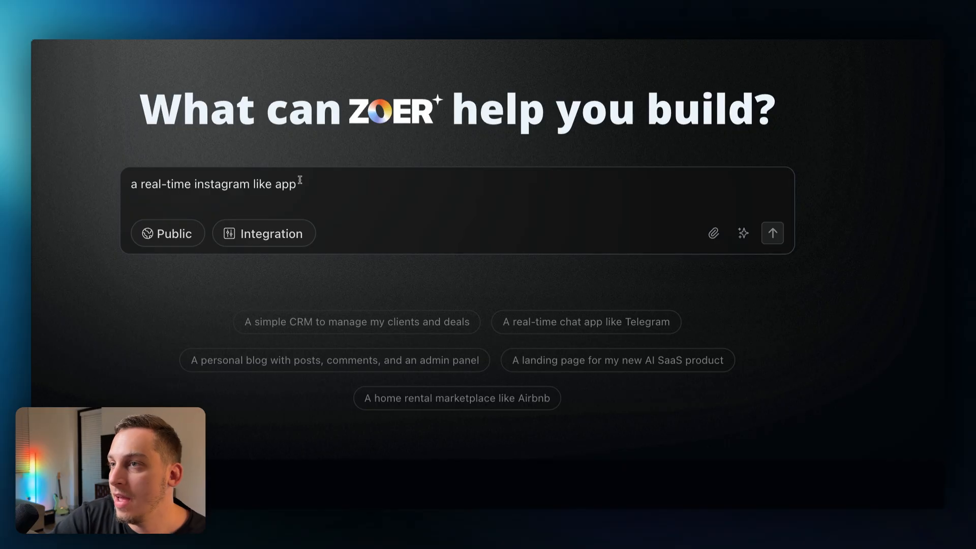
mouse_move(123, 184)
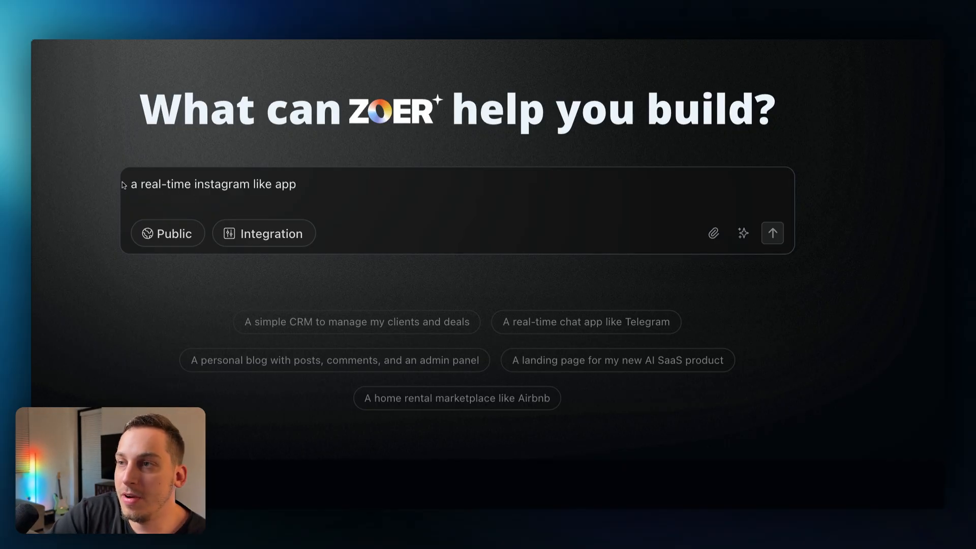
mouse_move(742, 234)
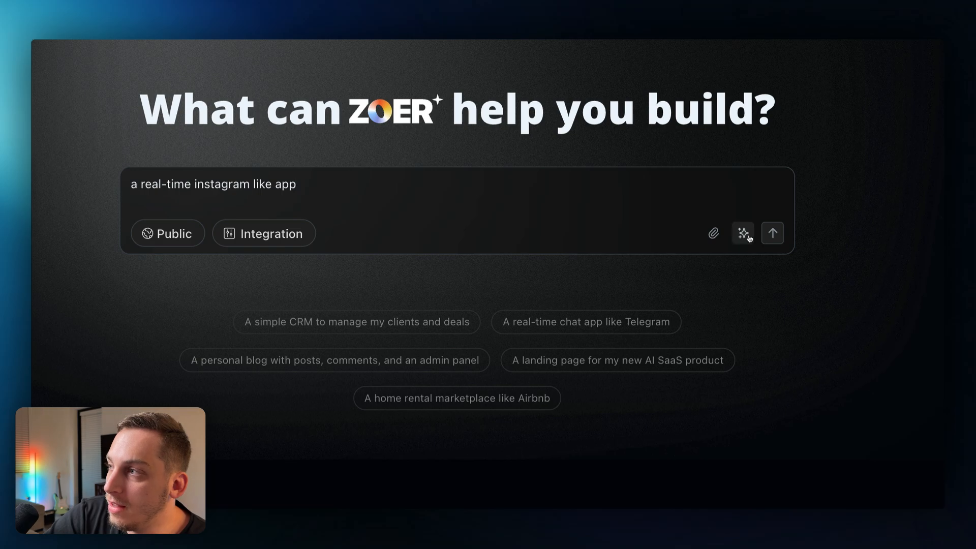
Enhance the one-line prompt into a detailed MVP requirements list and read through it.
click(742, 234)
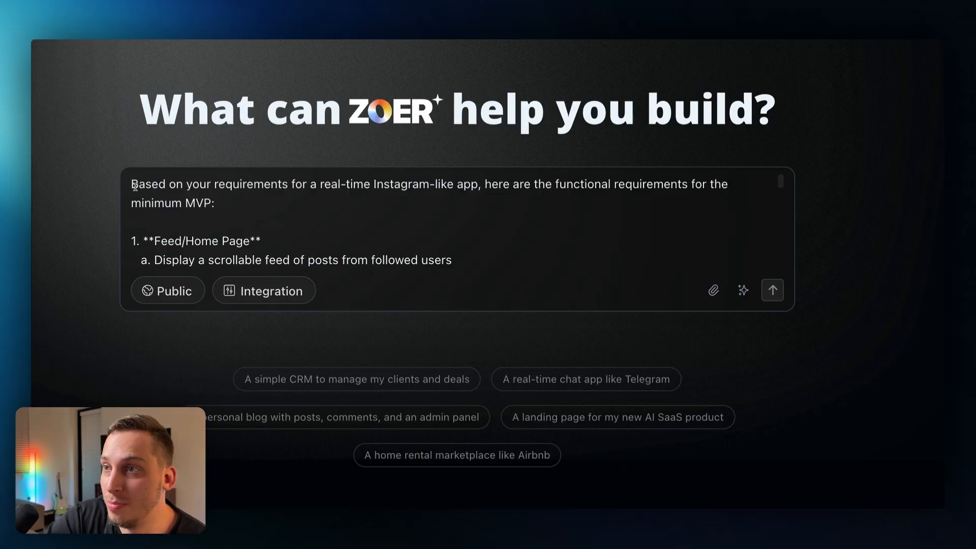
drag(132, 184, 413, 184)
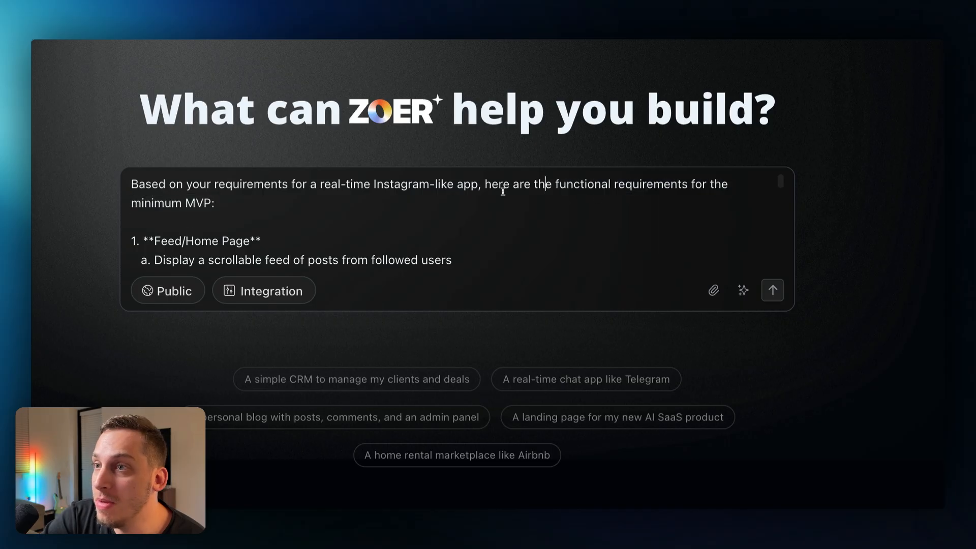
drag(548, 185, 214, 203)
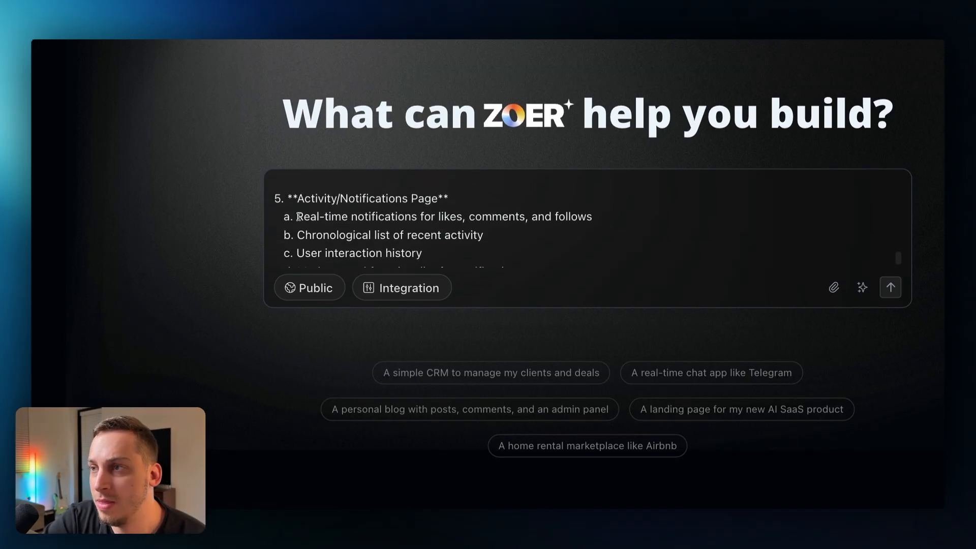
drag(298, 215, 482, 234)
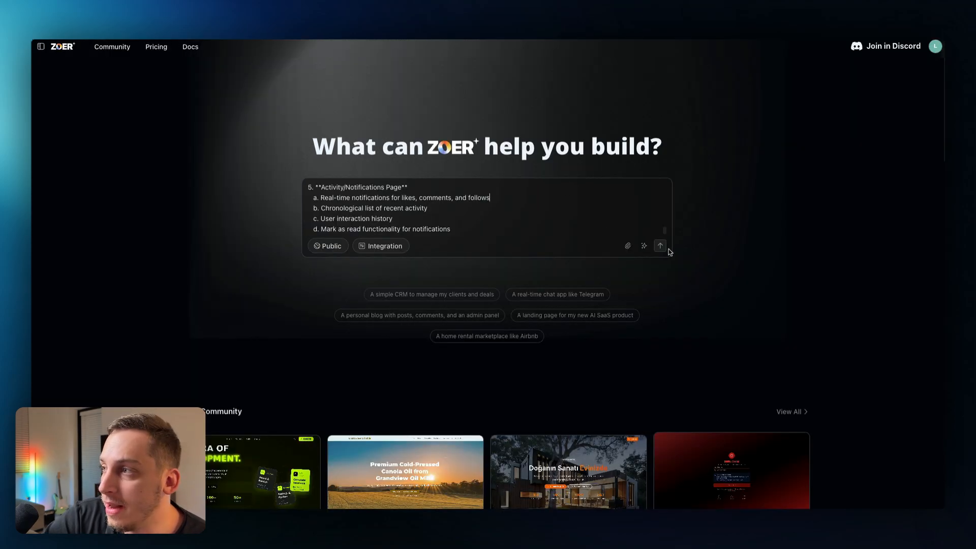
Submit the requirements and review the generated spec's feature sections.
click(659, 246)
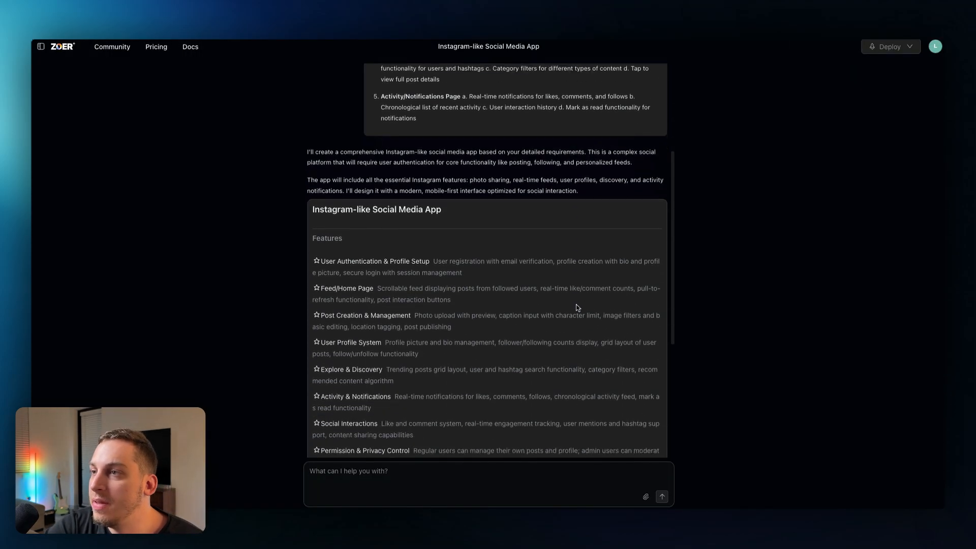
scroll(down, 3)
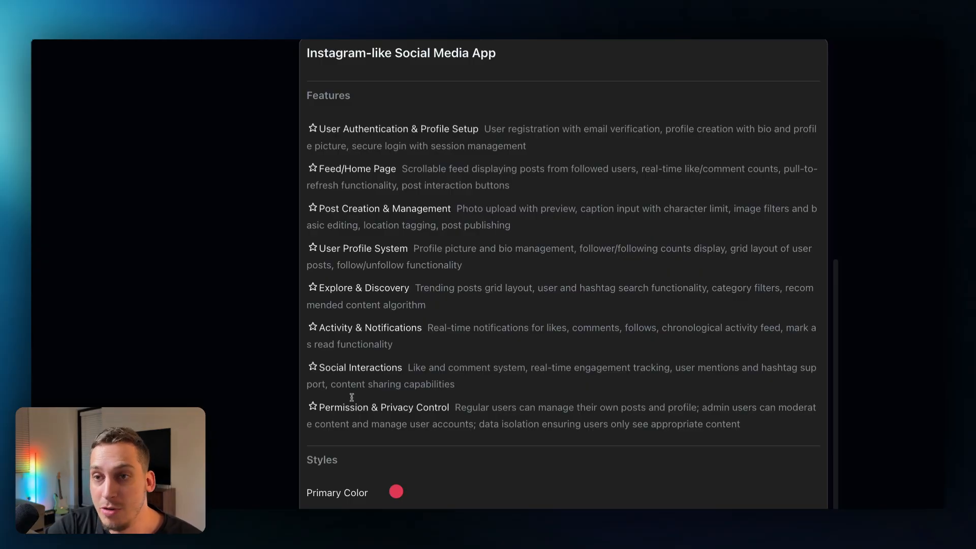
scroll(down, 3)
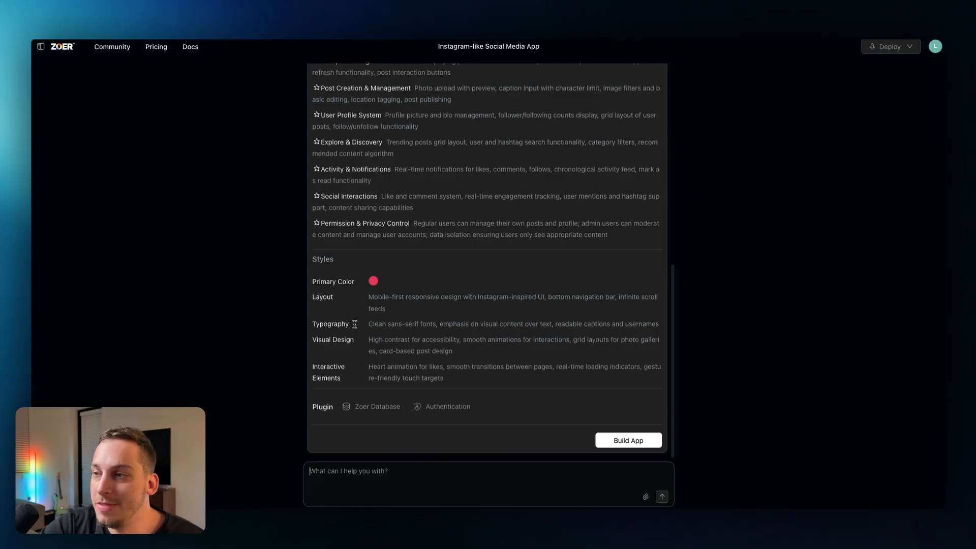
mouse_move(395, 440)
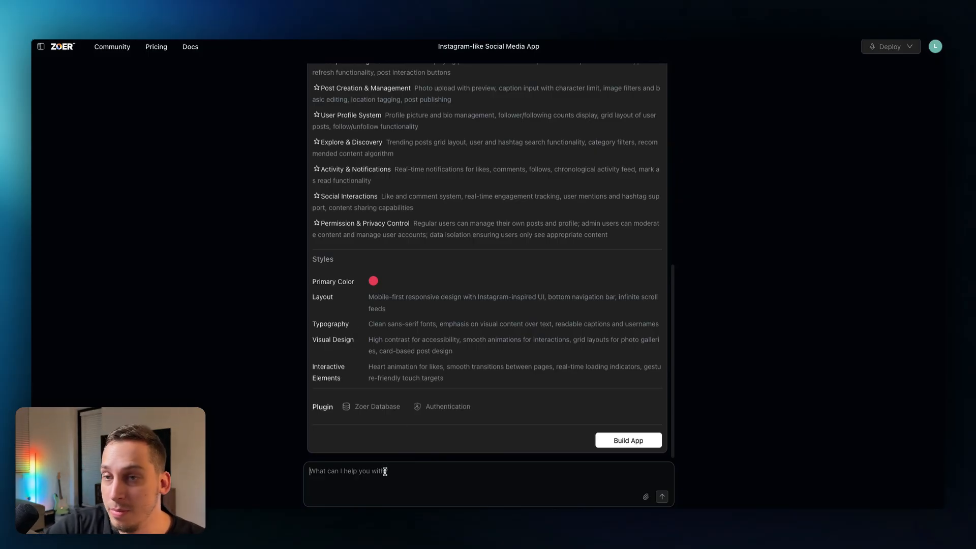
Request "i want the primary color to be blue" and review the Styles and Plugin sections down to Build App.
text(i want the primary color to be blue)
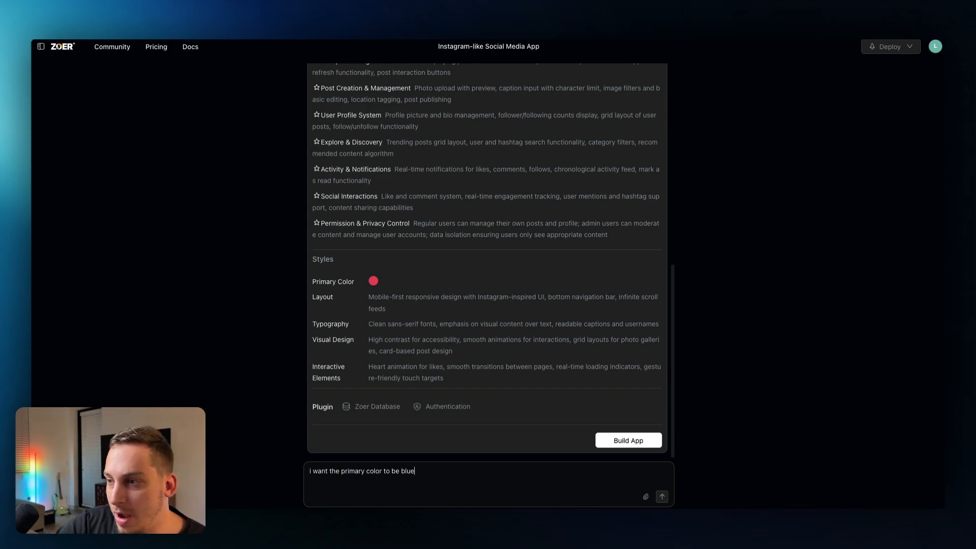
click(662, 496)
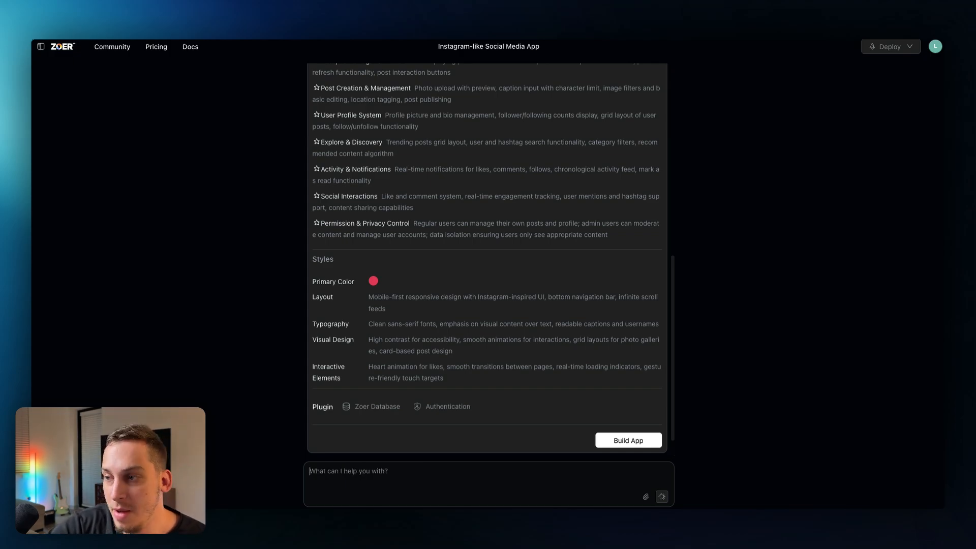
text(i want the primary color to be blue)
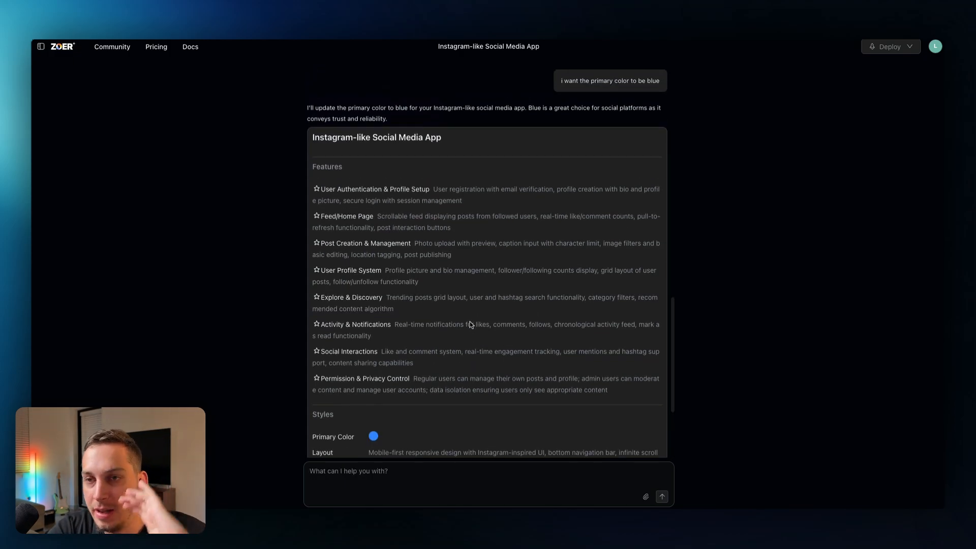
scroll(down, 3)
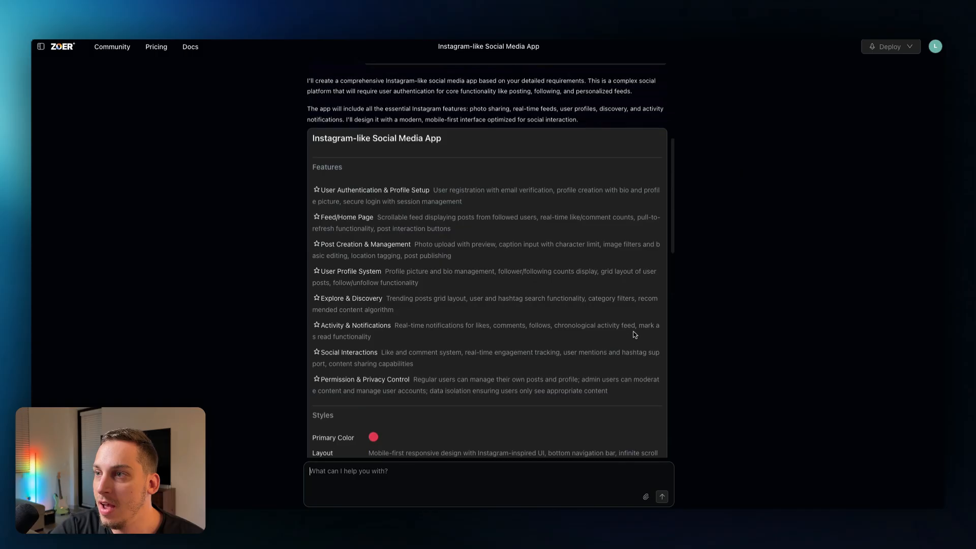
scroll(down, 3)
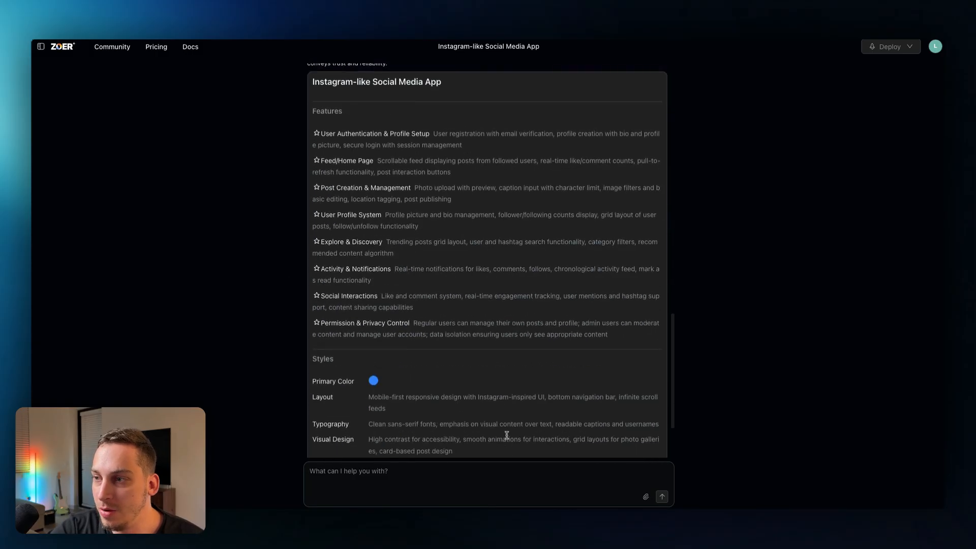
scroll(down, 3)
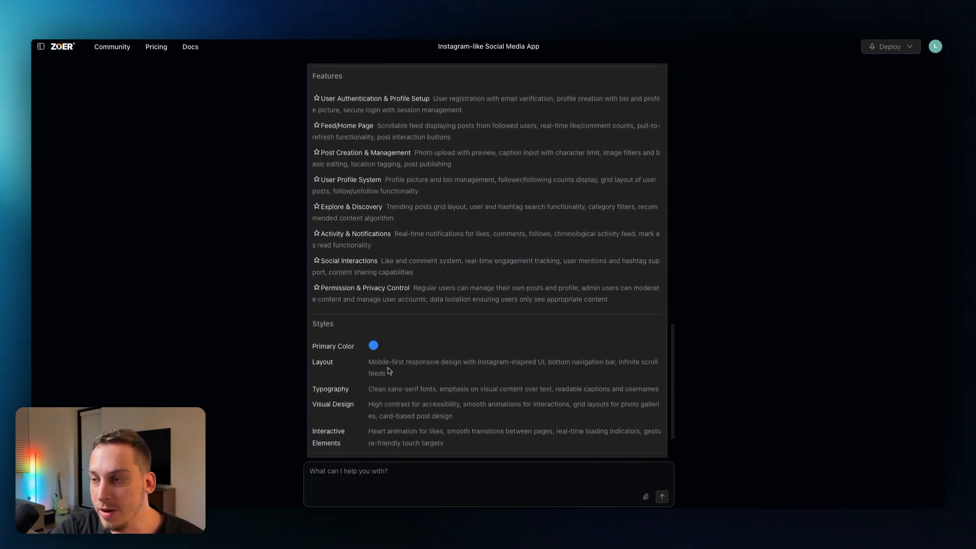
scroll(down, 3)
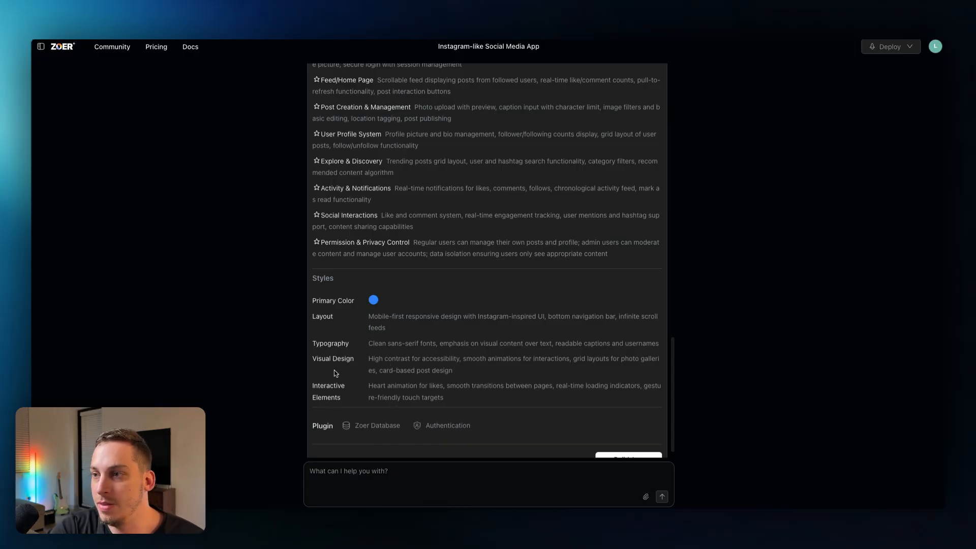
scroll(down, 3)
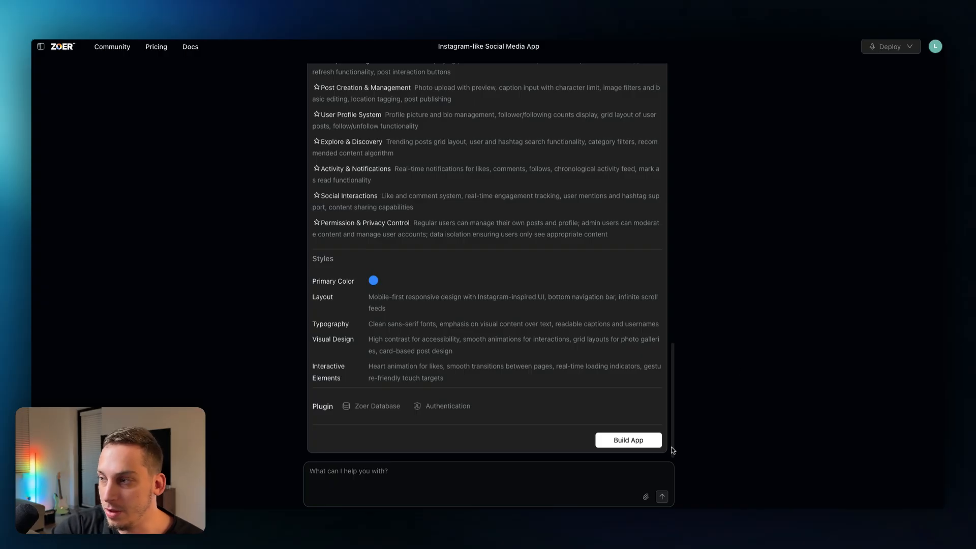
Start the build and check the Preview and Settings tabs while database and code generate.
click(628, 440)
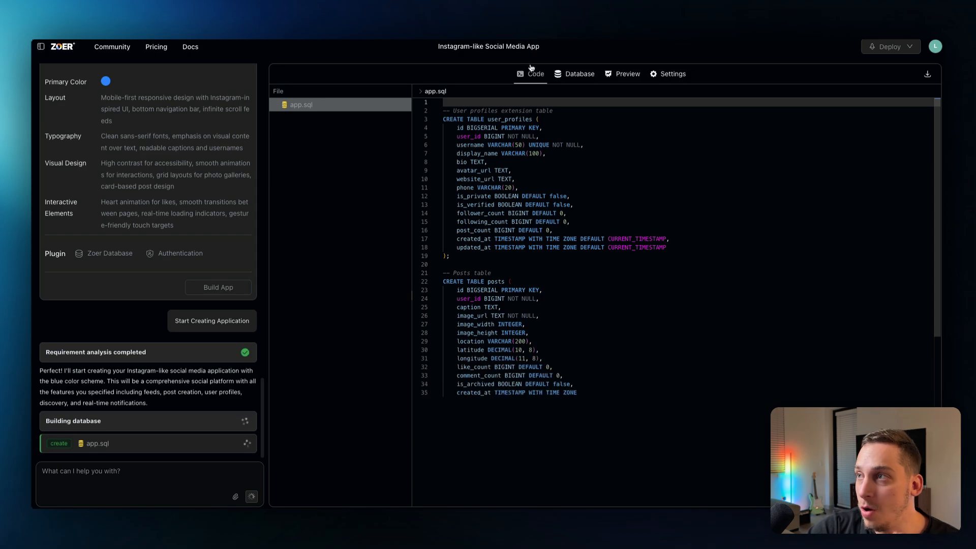
scroll(down, 3)
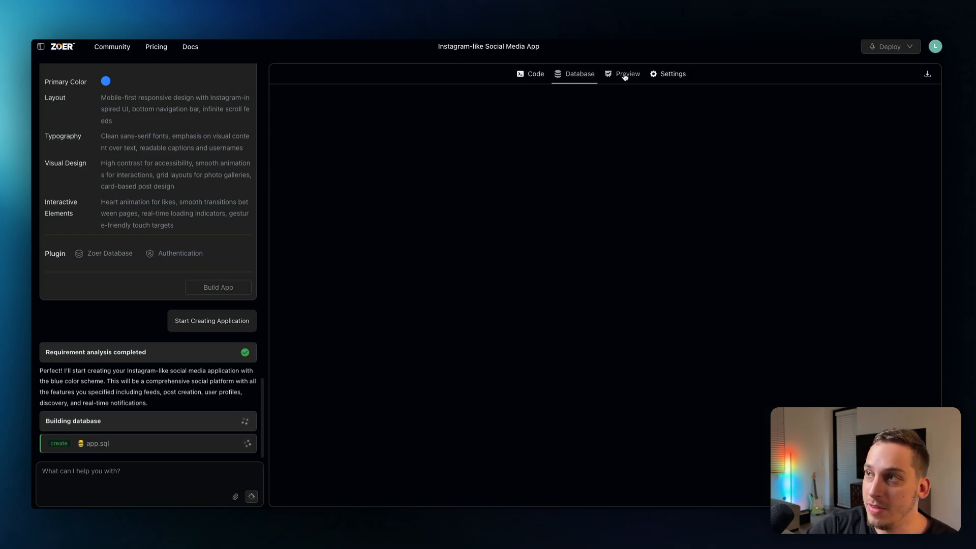
click(626, 74)
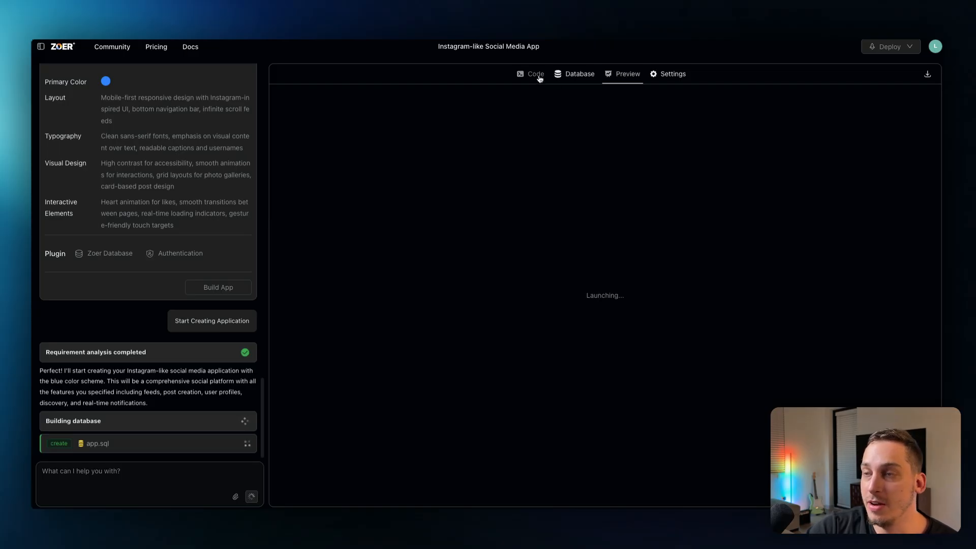
click(672, 73)
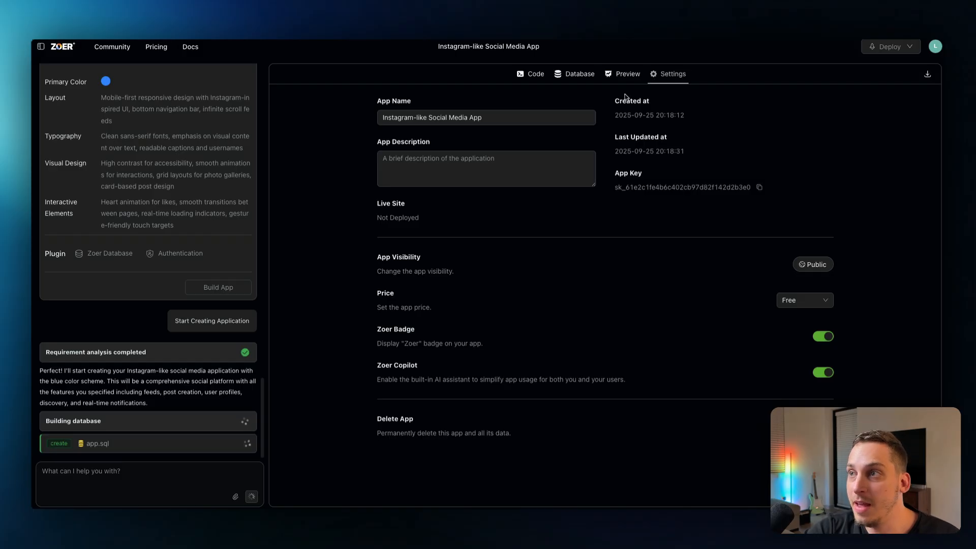
Return to the Code tab and expand the generated source tree of API routes.
click(486, 117)
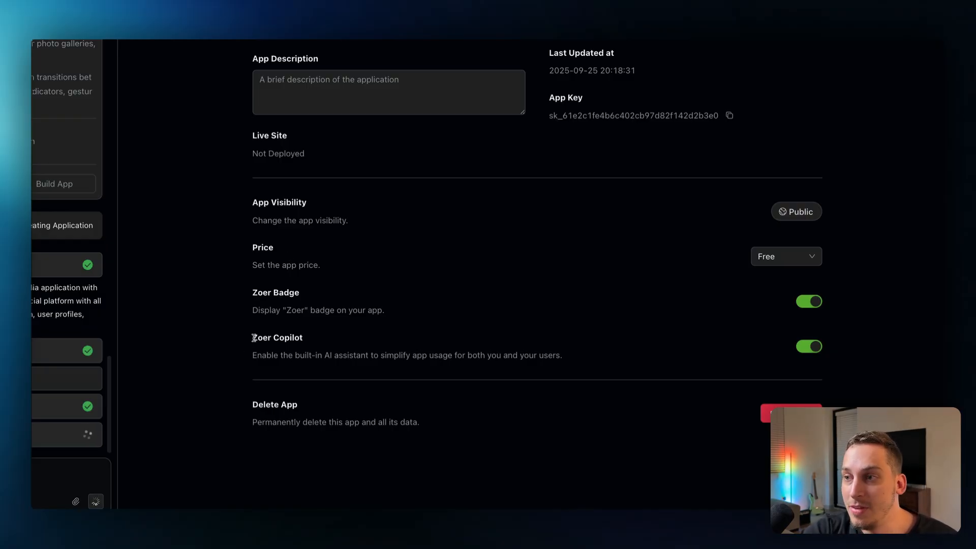
double_click(276, 337)
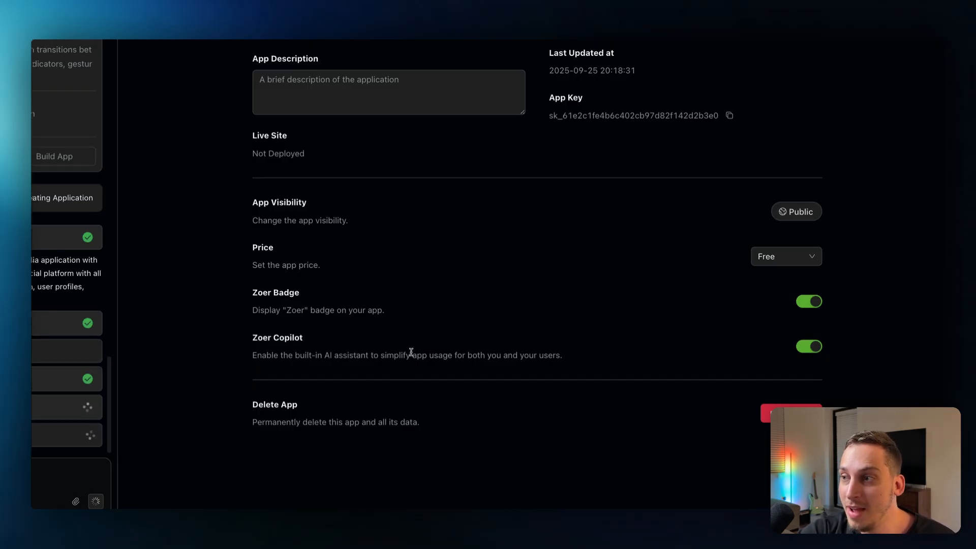
double_click(448, 355)
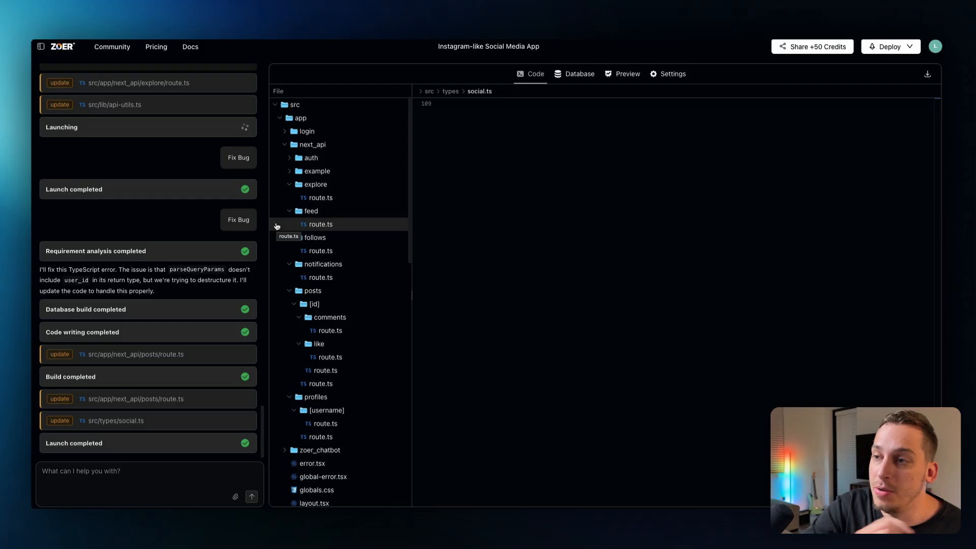
Inspect the empty sessions table, then bring up the preview's sign-in screen and switch to account creation.
scroll(down, 3)
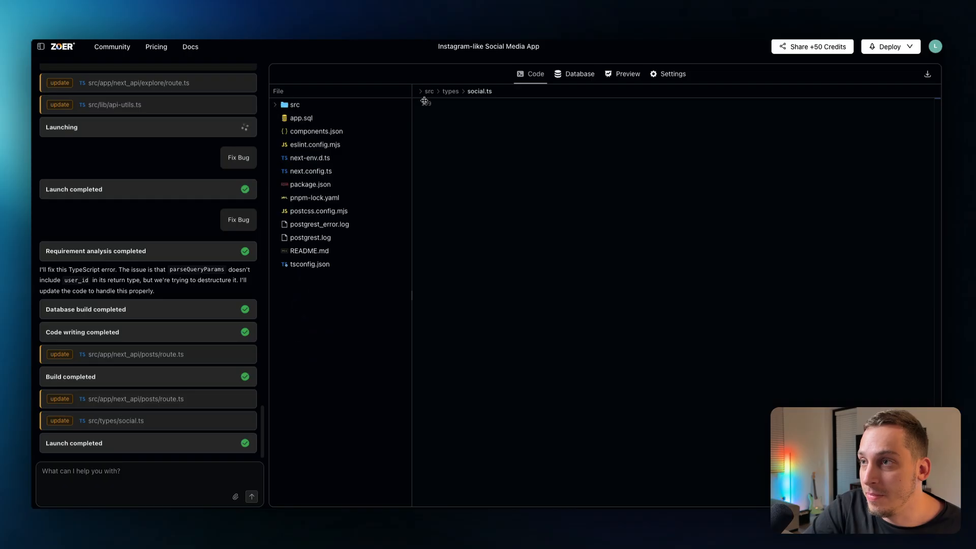
click(579, 73)
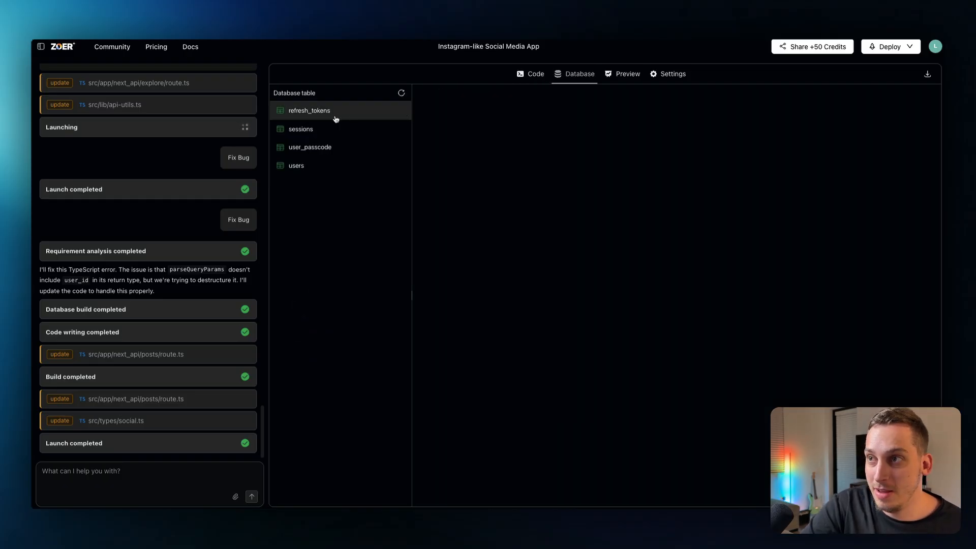
click(301, 129)
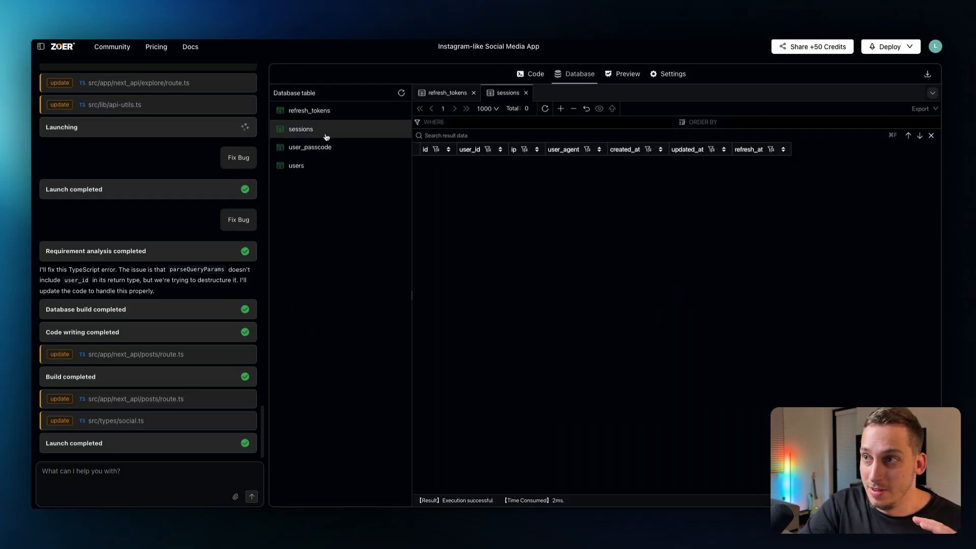
click(309, 147)
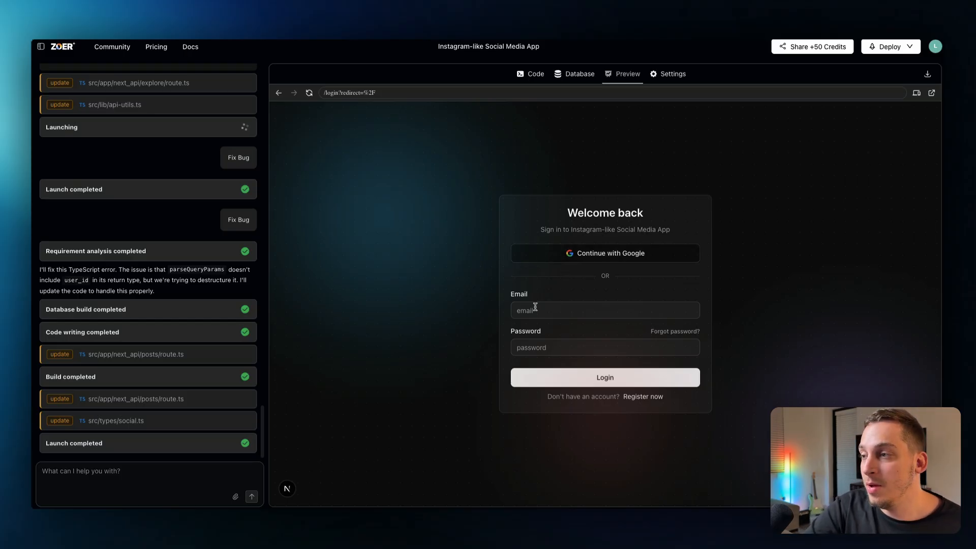
click(643, 397)
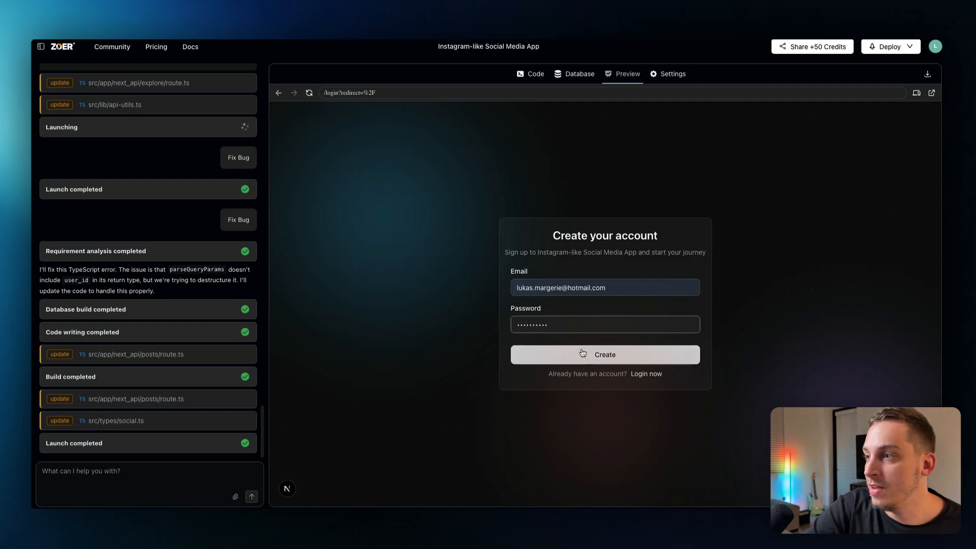
Create the account and confirm it with the six-digit emailed verification code.
click(603, 354)
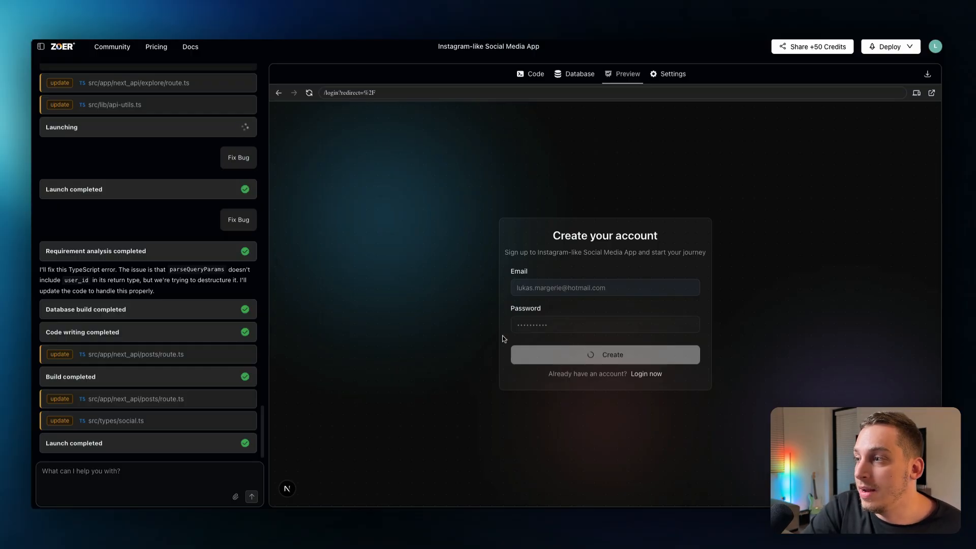
click(604, 354)
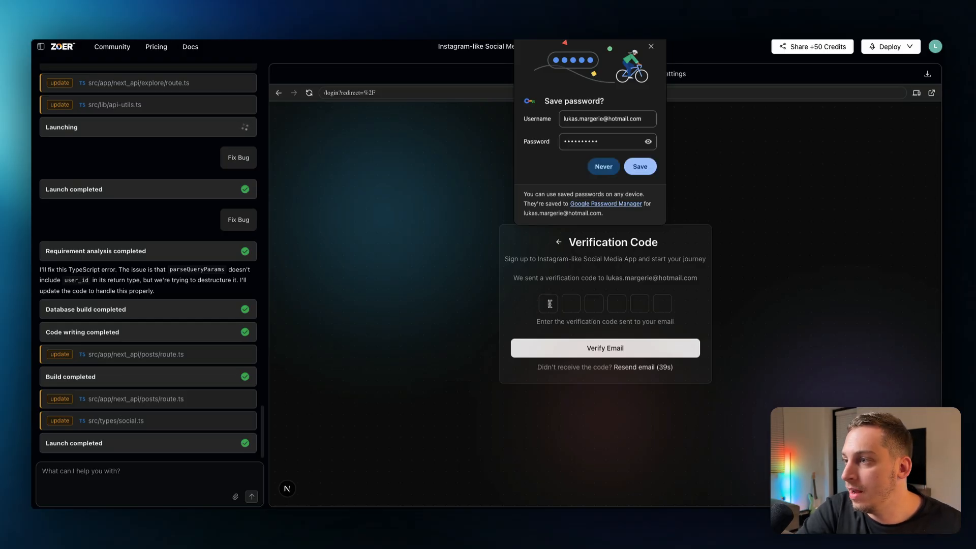
click(603, 166)
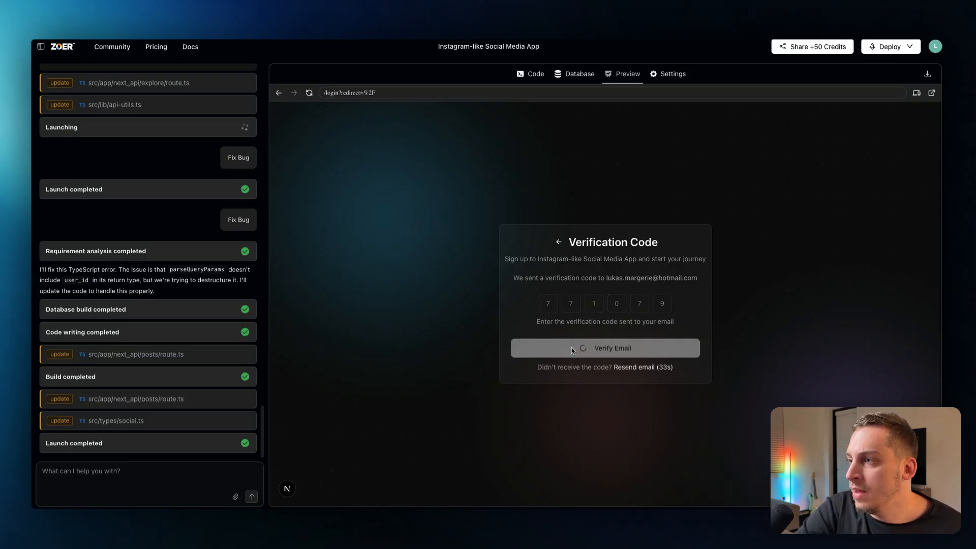
click(605, 348)
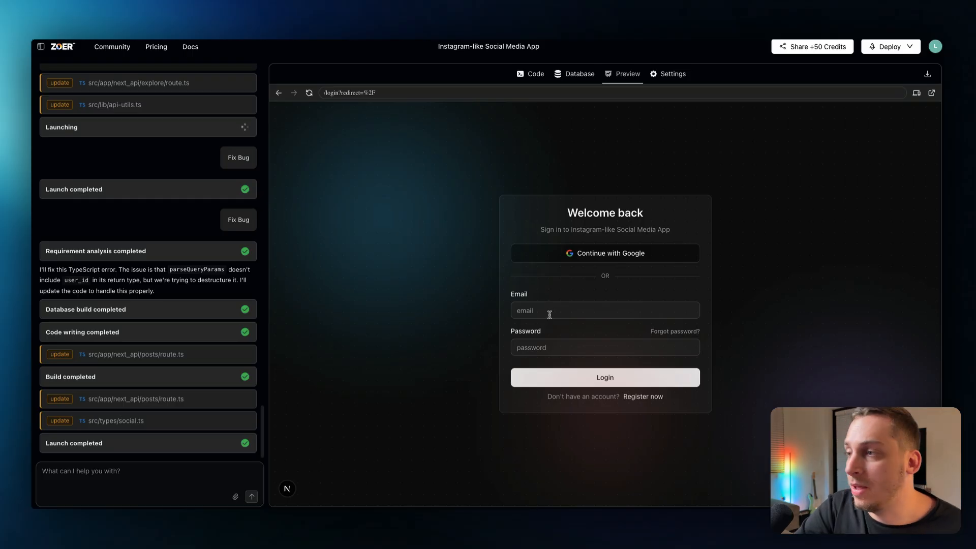
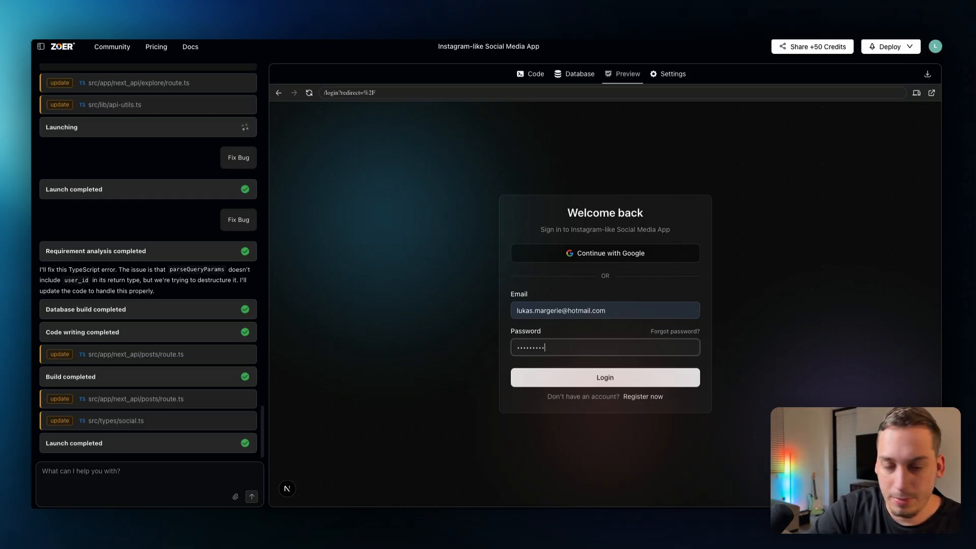
click(604, 377)
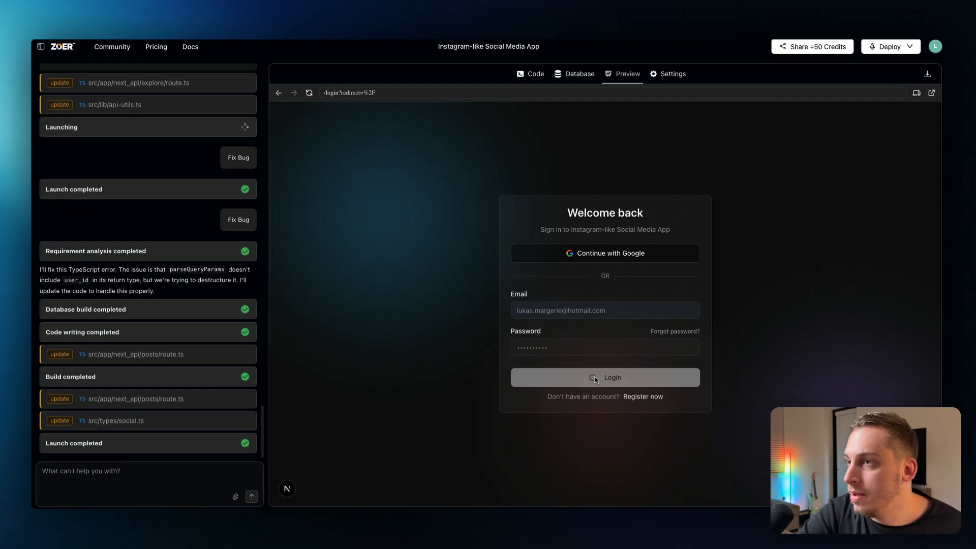
Browse the app's explore and profile pages, then start a new post.
click(604, 377)
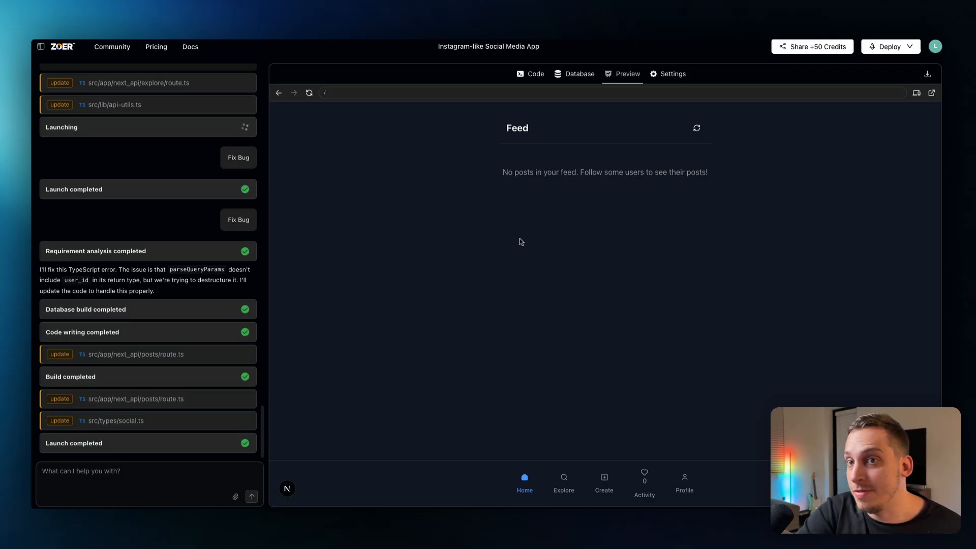
click(562, 481)
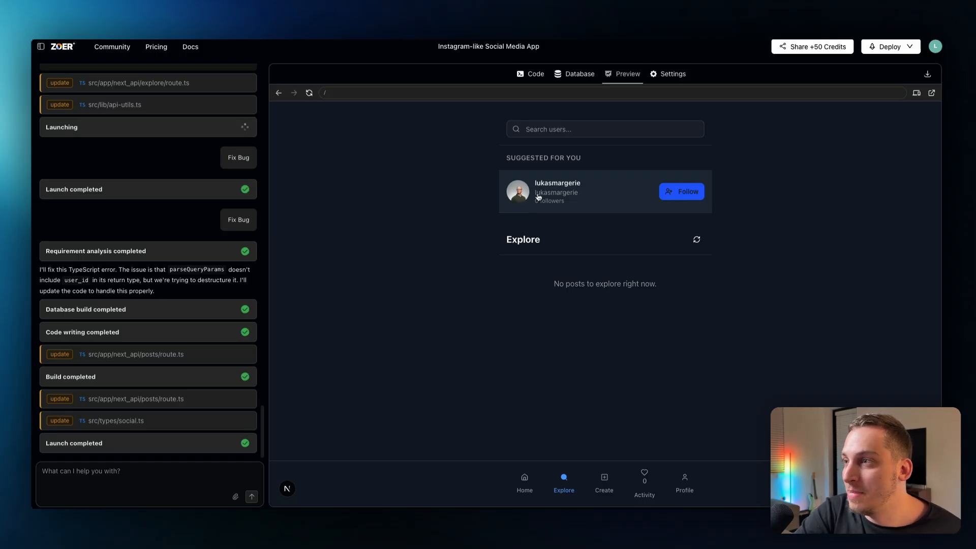
click(685, 482)
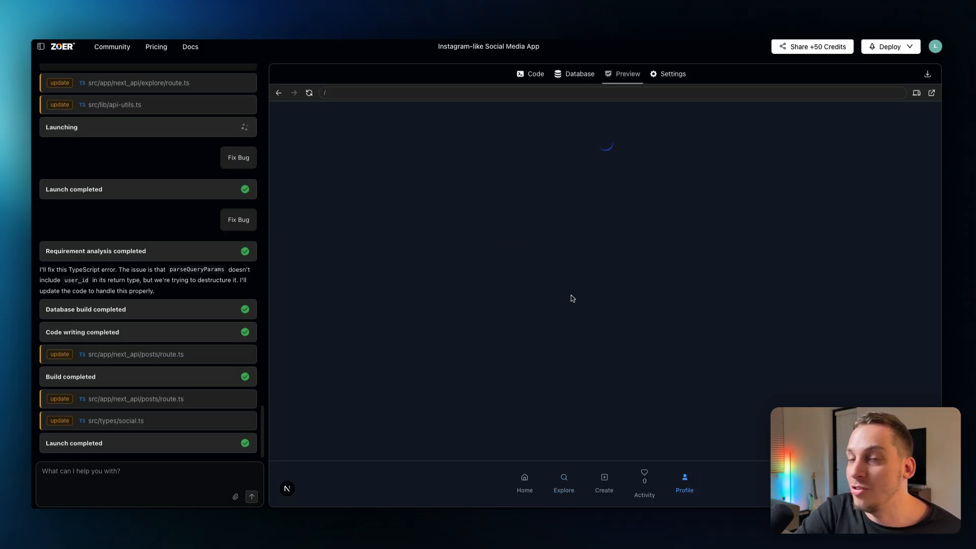
click(603, 482)
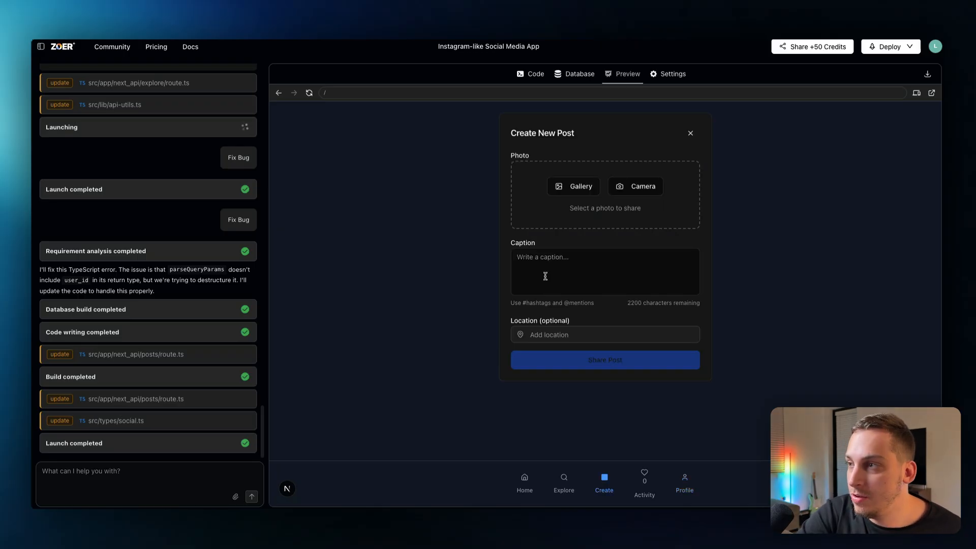
Publish a mountain gallery photo captioned "this is my first post wooohoooo" with location Doral, FL.
text(this is my first post wooohoooo)
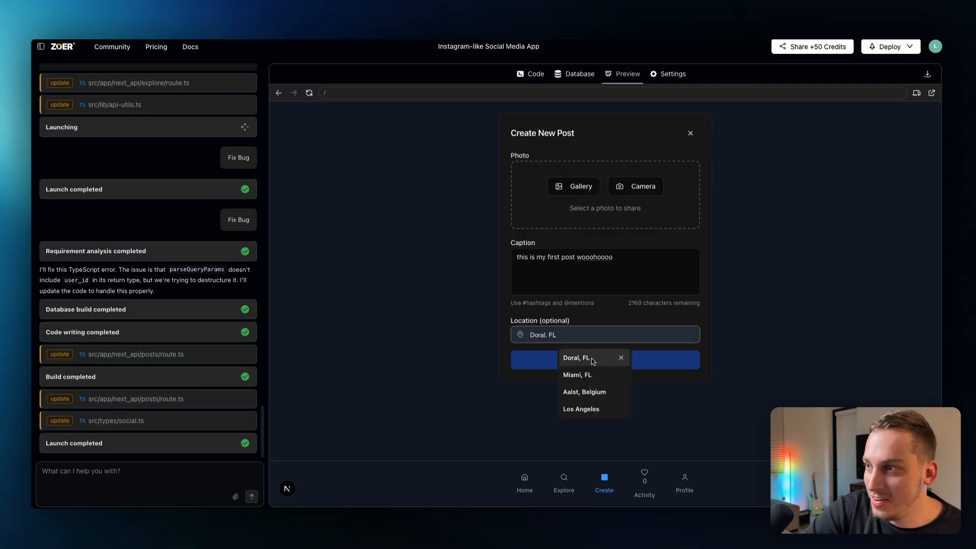
click(576, 357)
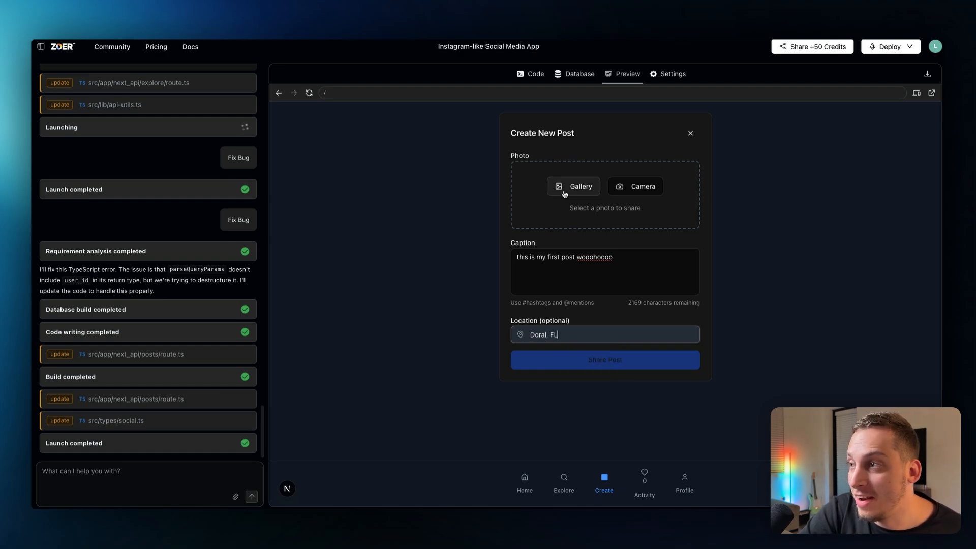
click(573, 186)
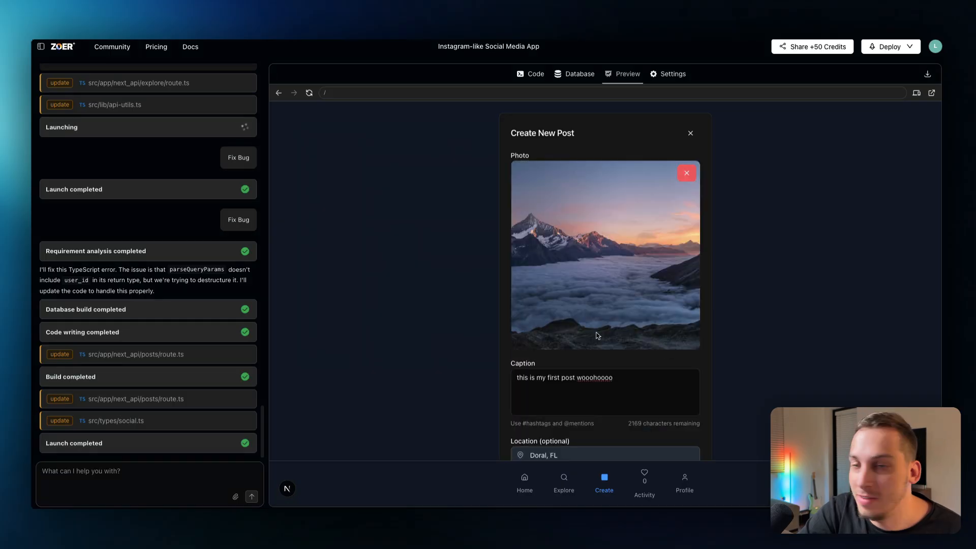
mouse_move(526, 249)
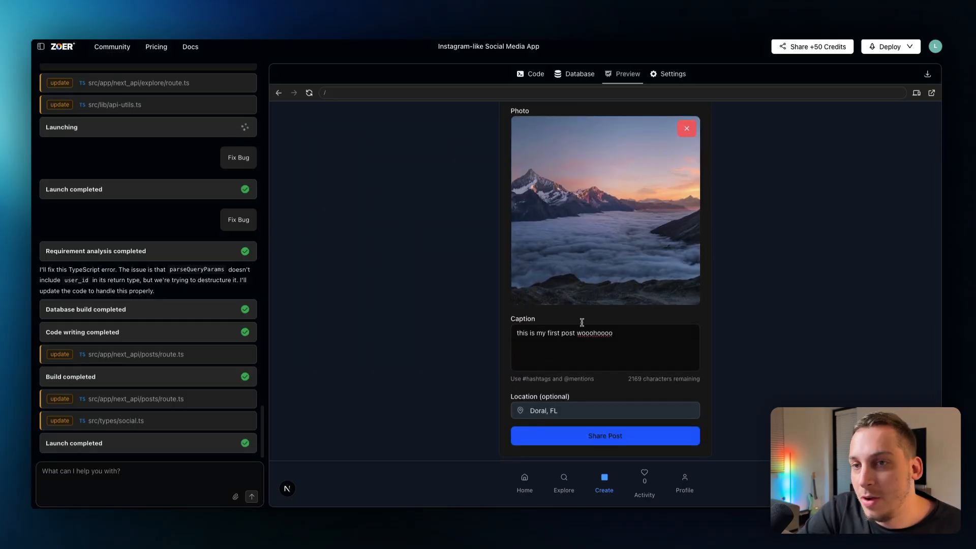
click(604, 437)
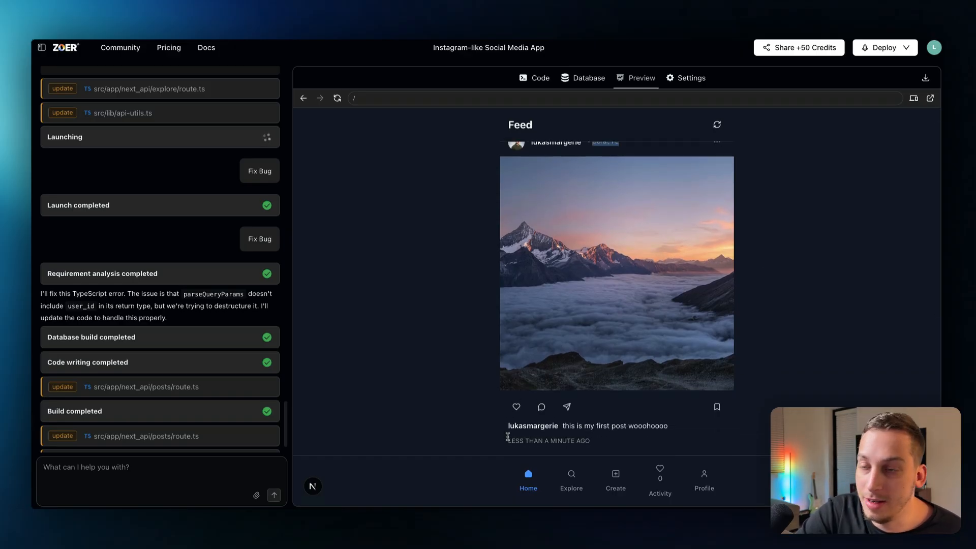
View the full-page feed preview and bring up its Zoer Copilot assistant.
click(930, 98)
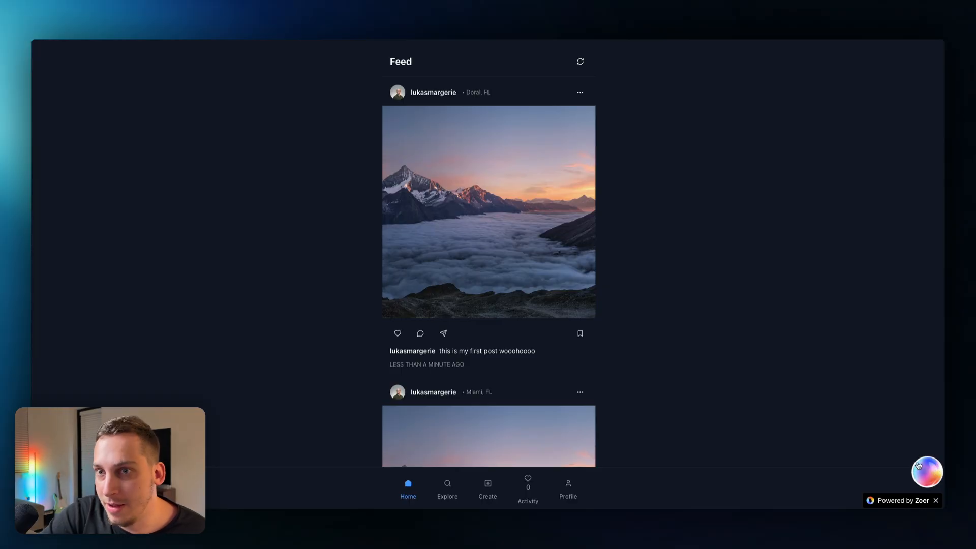
click(928, 471)
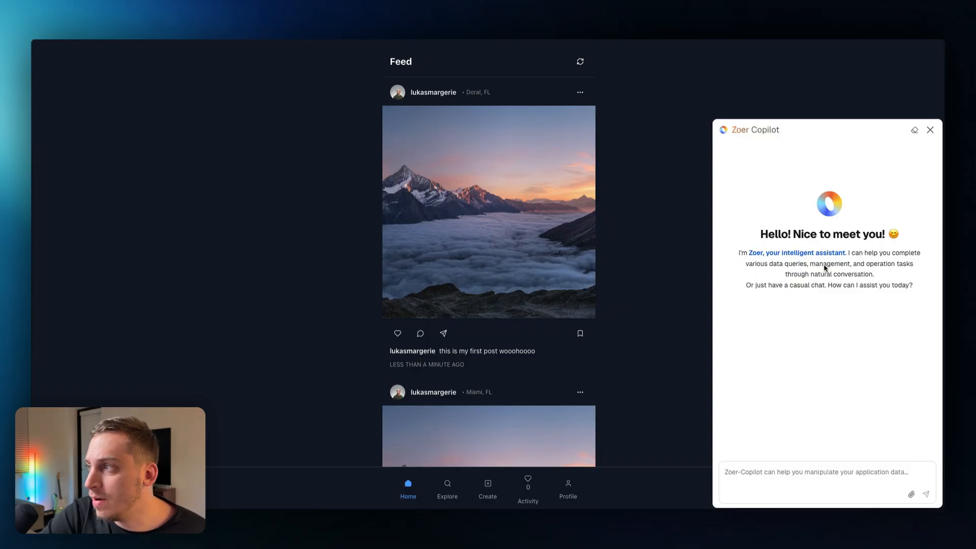
mouse_move(839, 292)
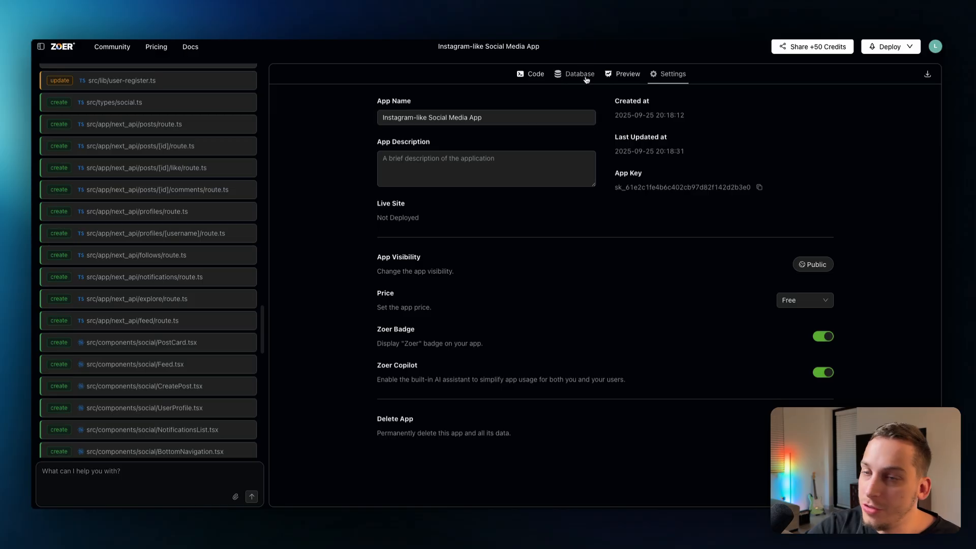
Check the likes, notifications, posts and users tables confirming two posts and two accounts, then return to settings.
click(579, 73)
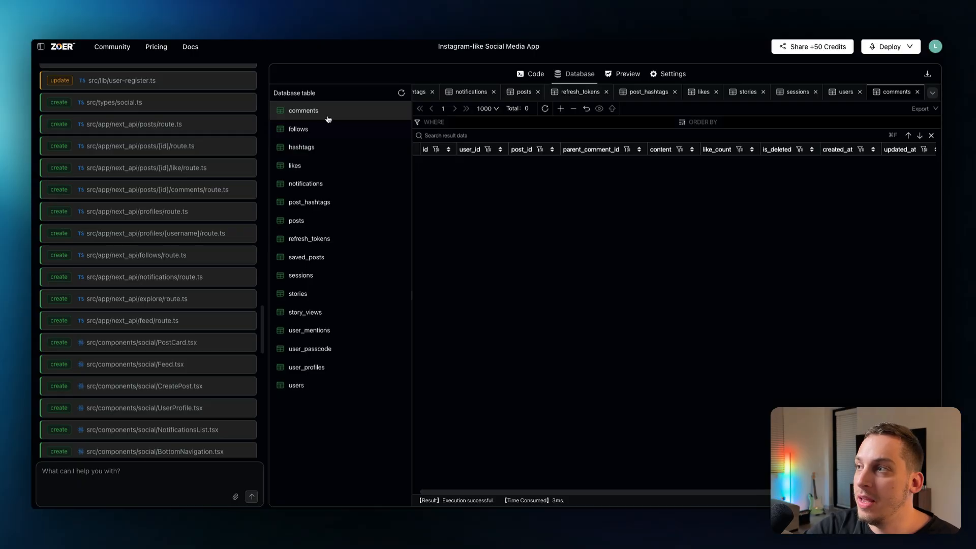
click(295, 164)
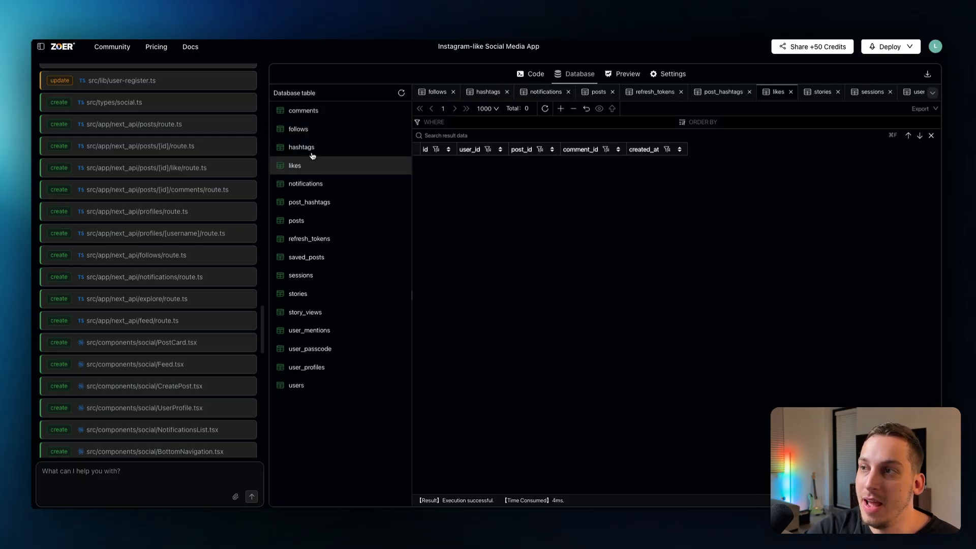
click(305, 183)
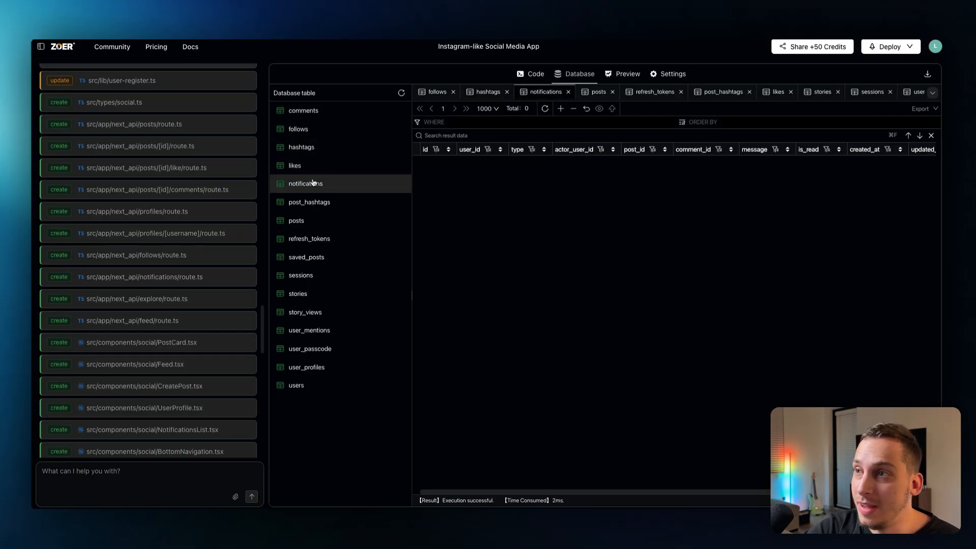
click(301, 147)
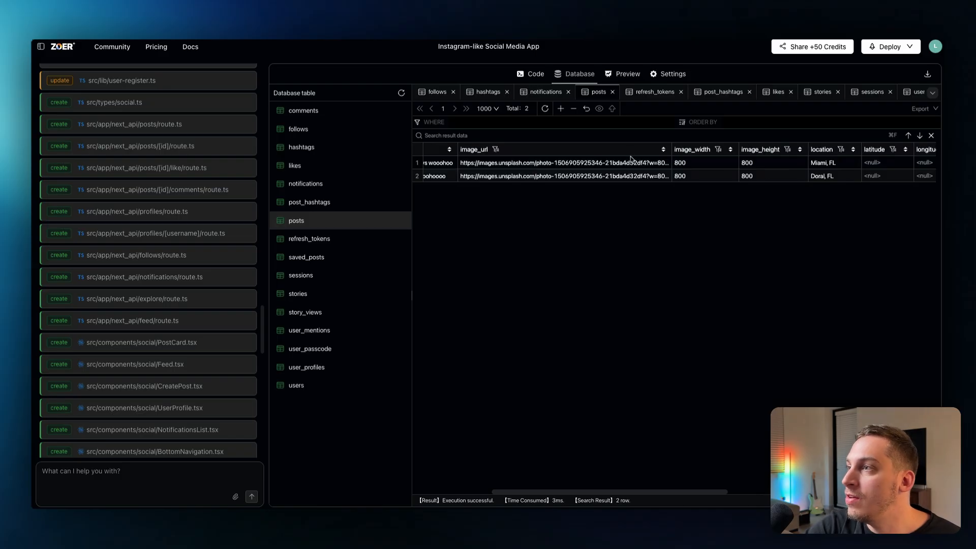
scroll(right, 3)
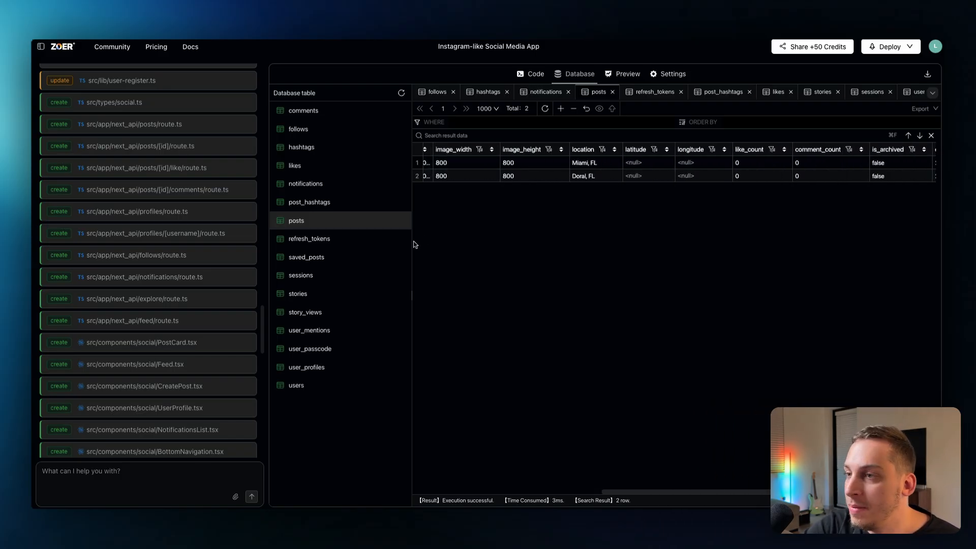
click(296, 384)
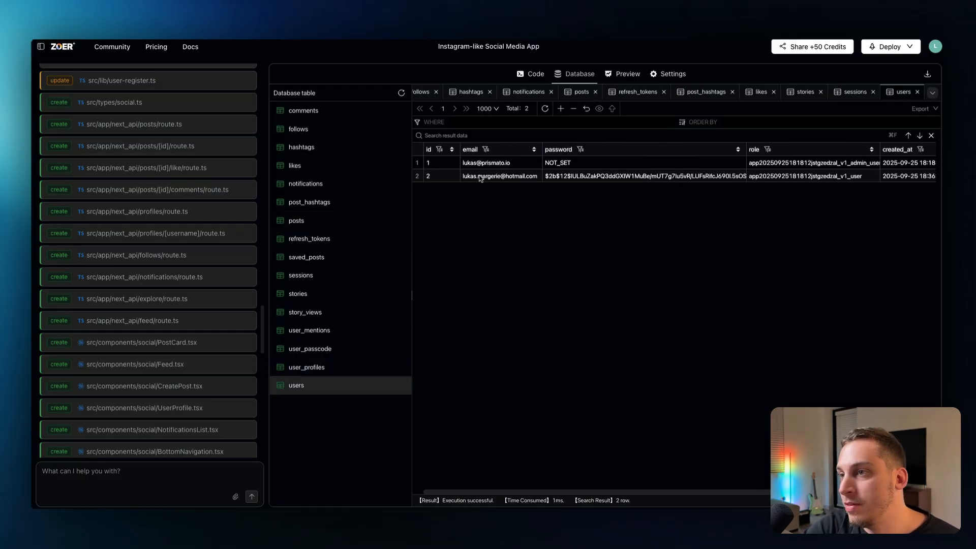
click(672, 73)
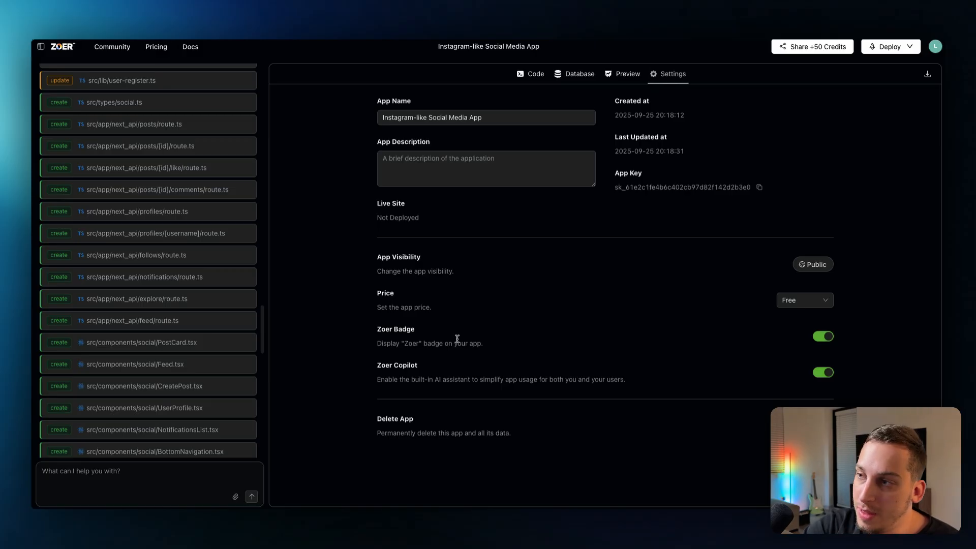
mouse_move(573, 251)
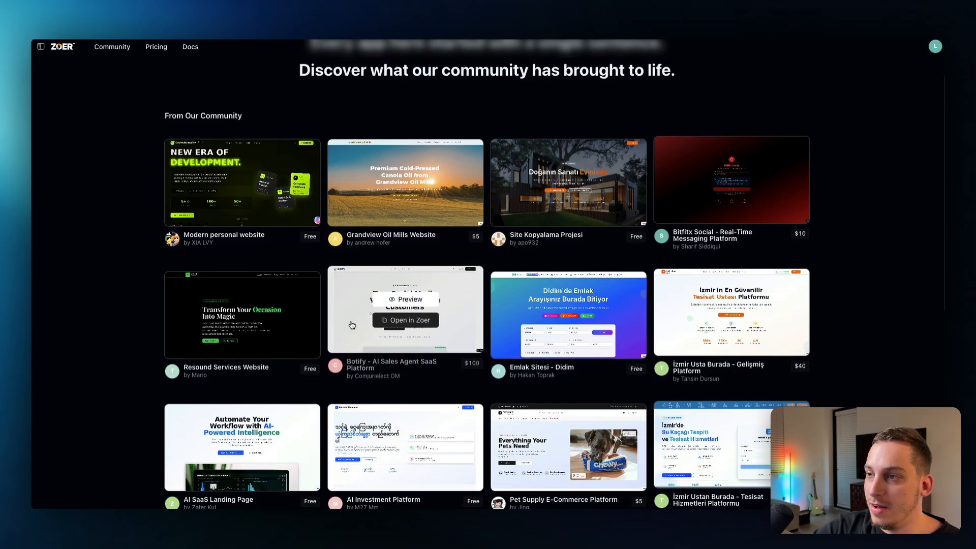
Preview the community Botify AI sales agent project, browsing its landing page and pricing plans.
click(406, 321)
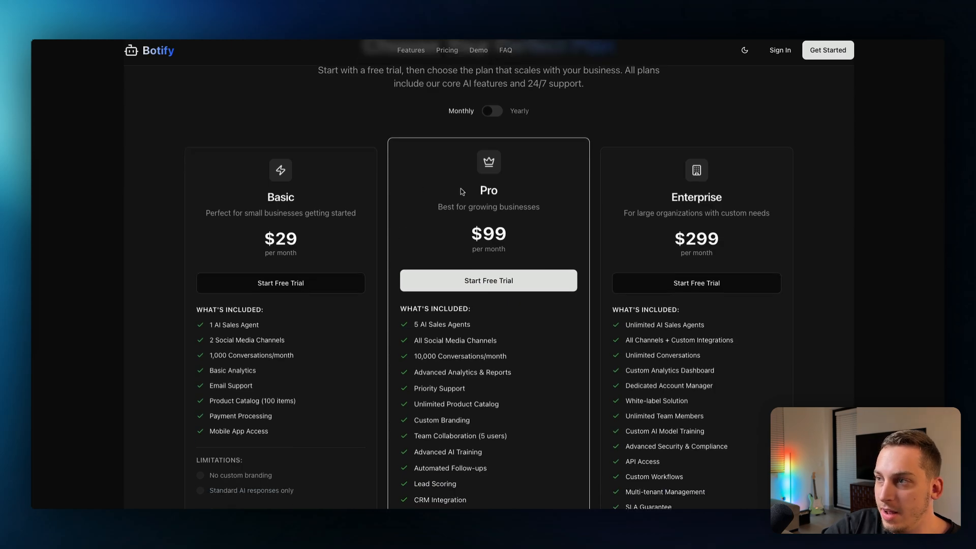
scroll(down, 3)
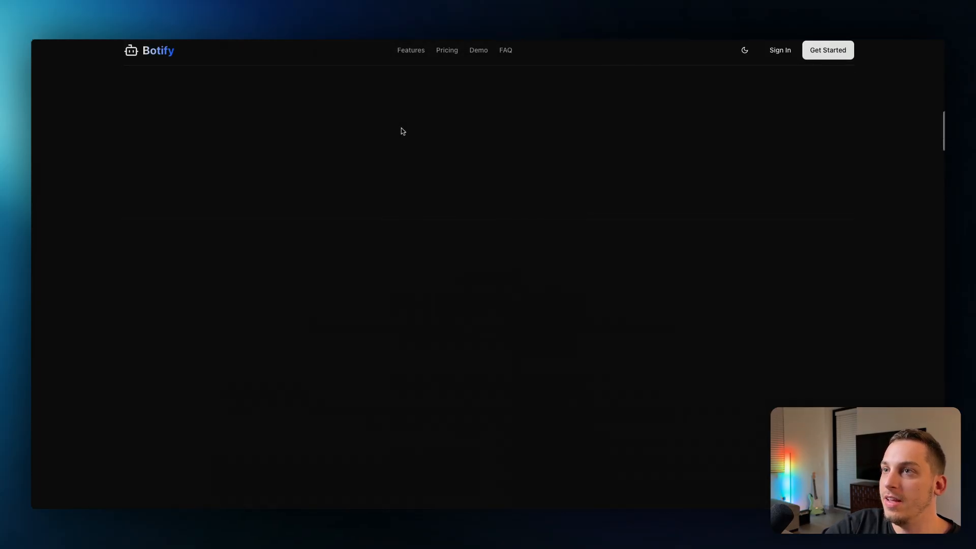
scroll(down, 3)
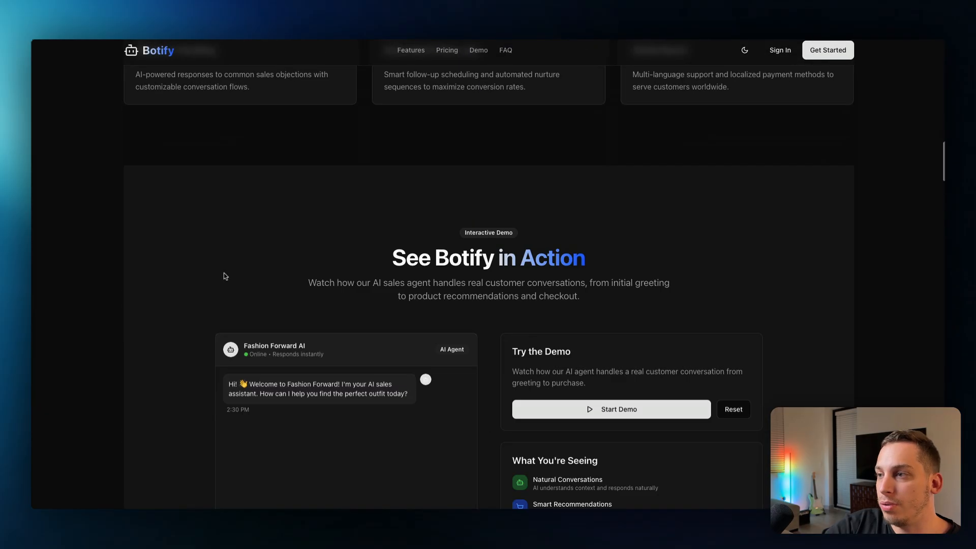
click(447, 50)
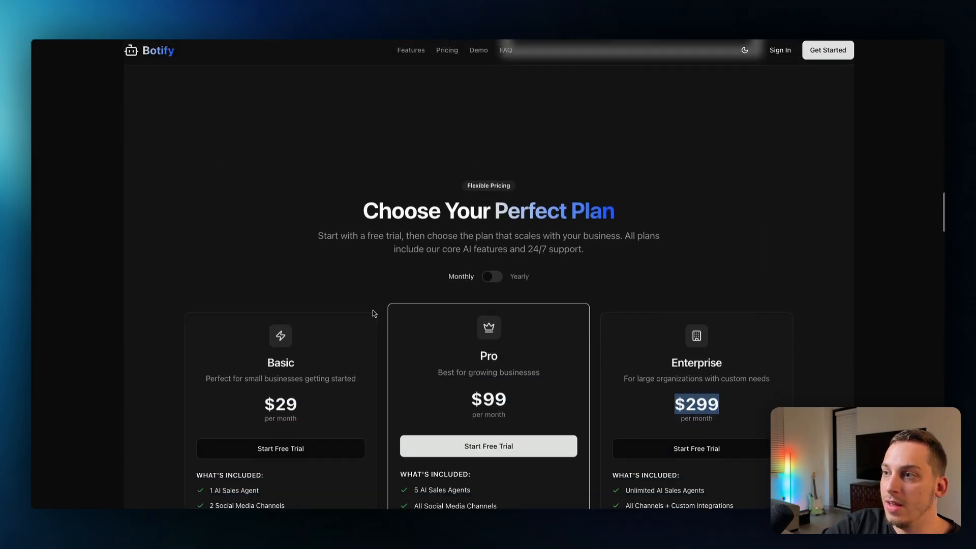
scroll(down, 3)
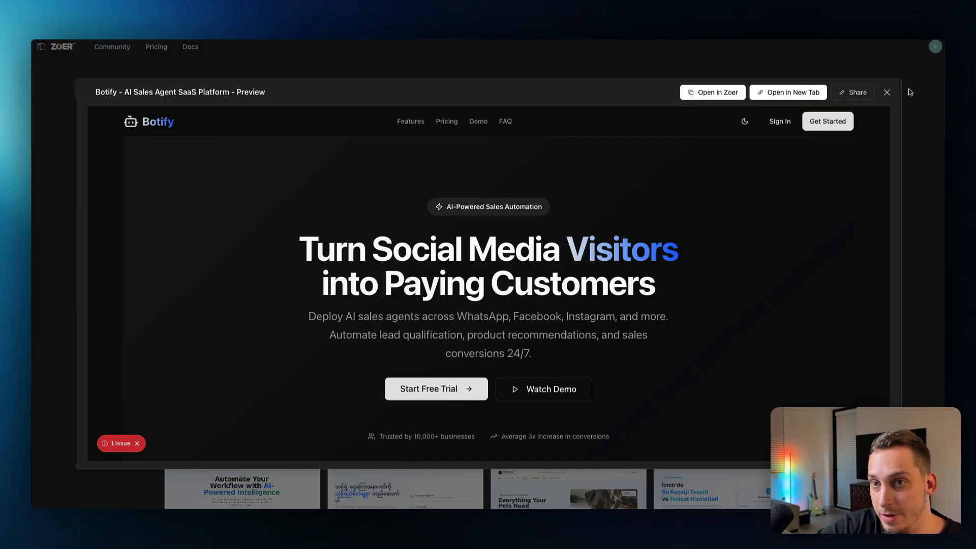
Close the Botify preview and browse further down the community project gallery.
click(887, 93)
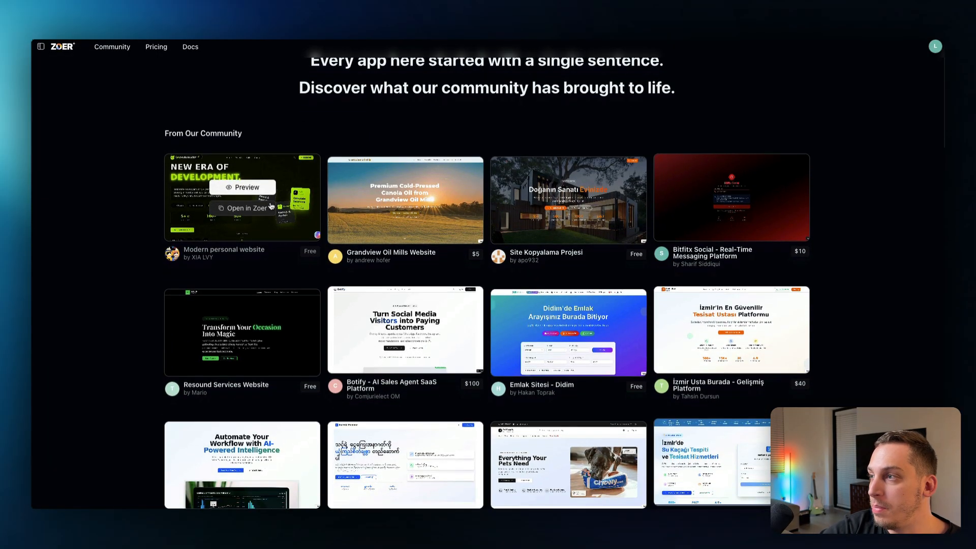
mouse_move(353, 157)
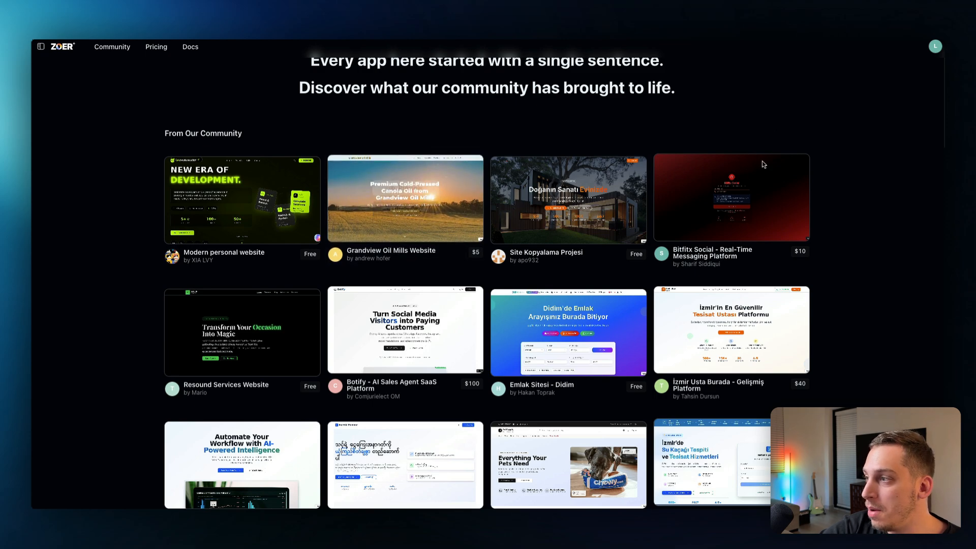
scroll(down, 3)
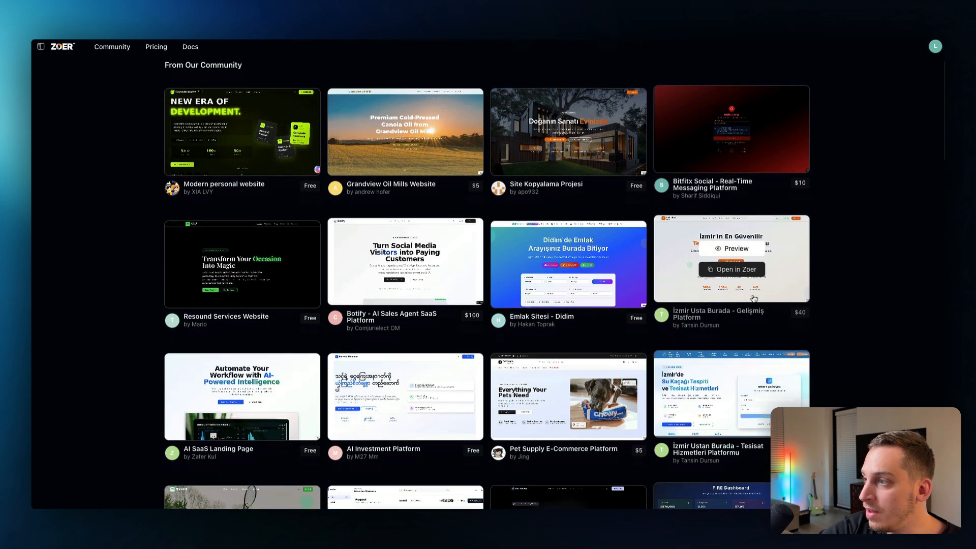
scroll(down, 3)
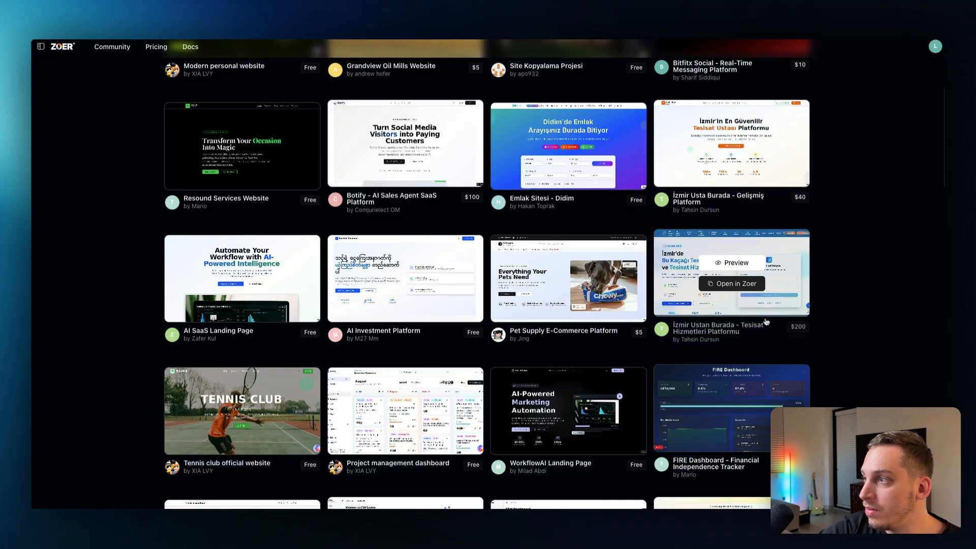